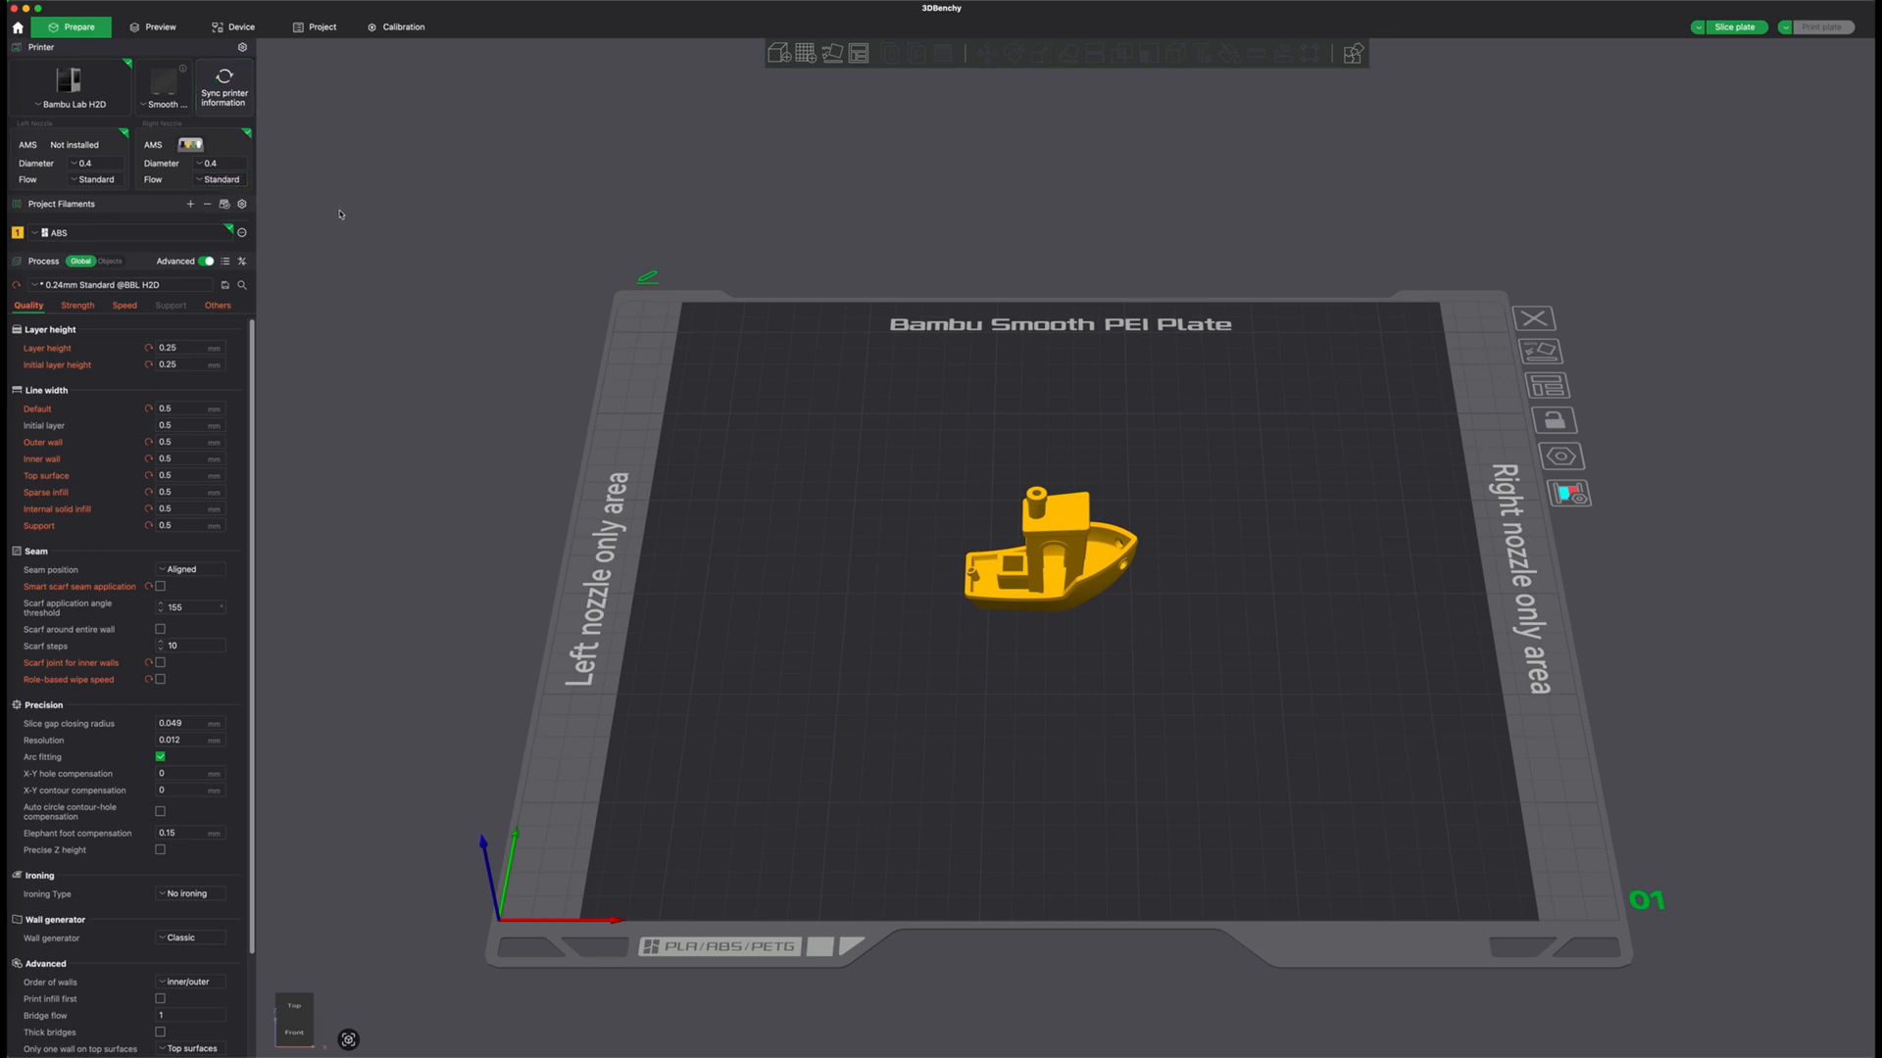
mouse_move(439, 220)
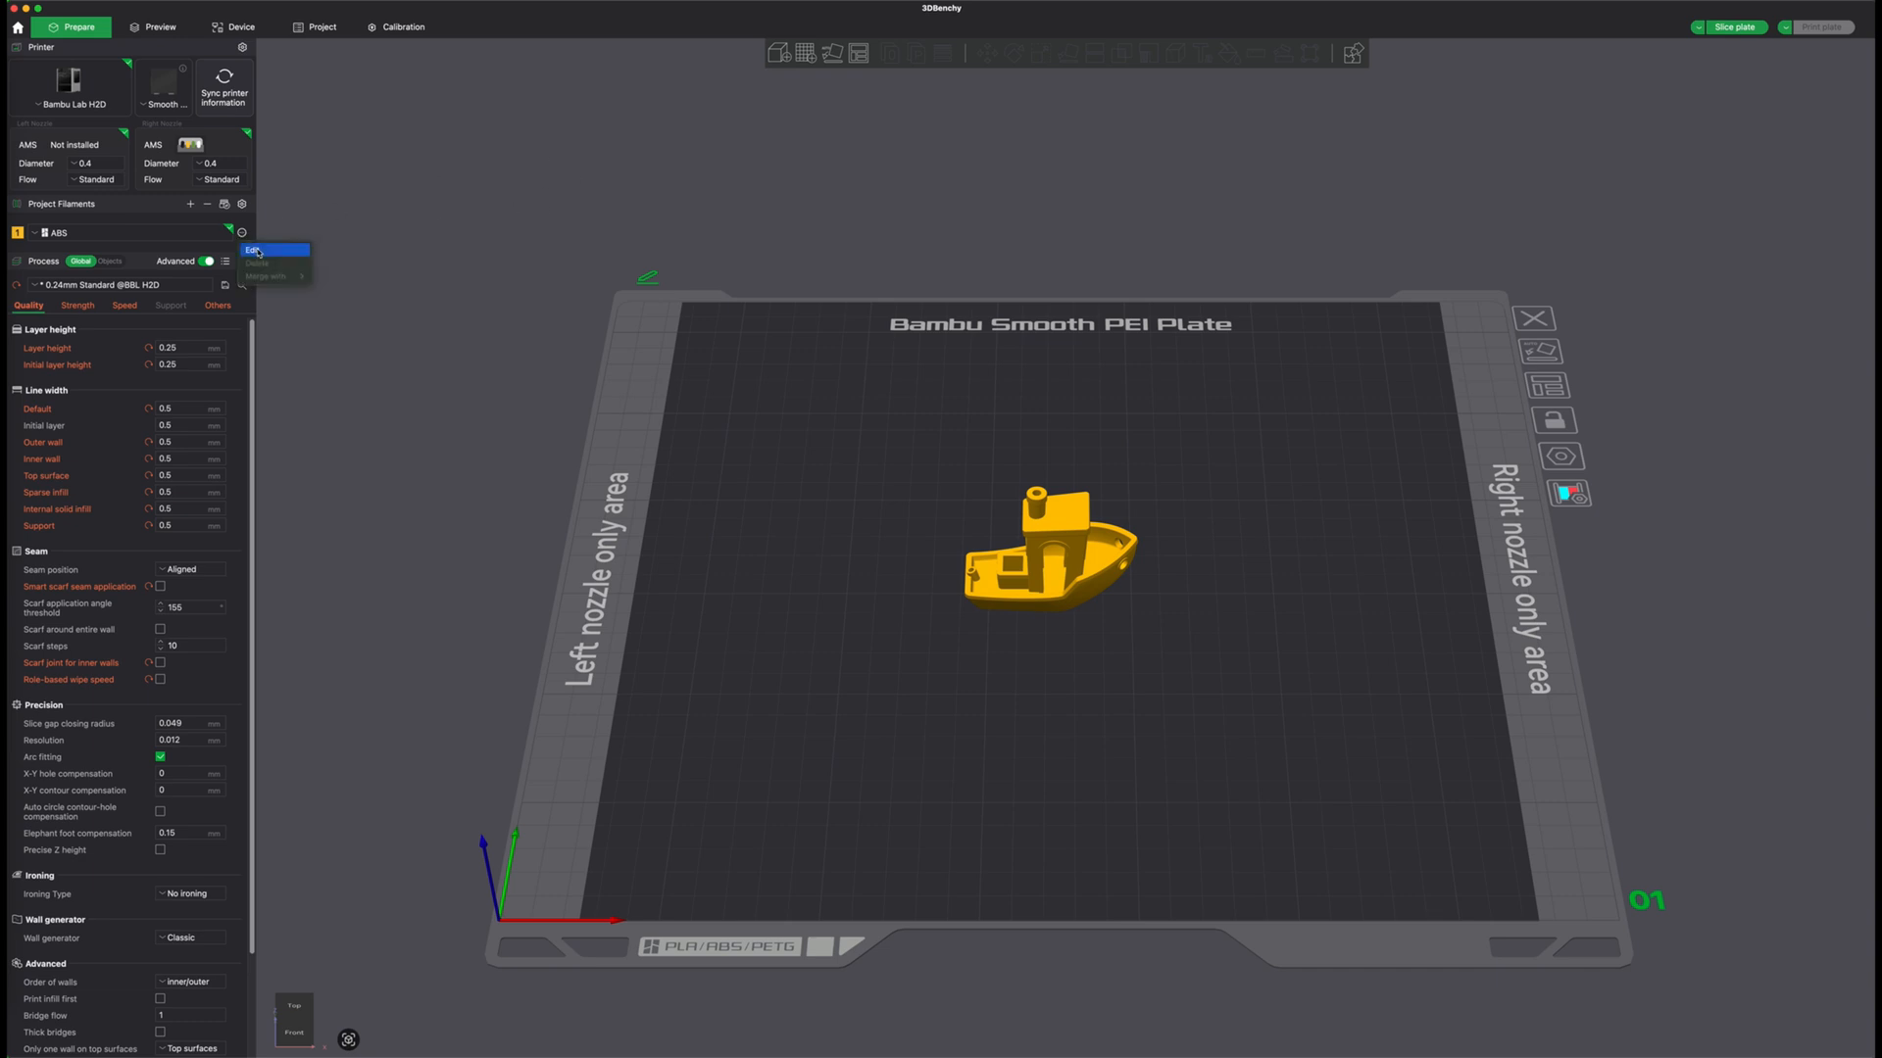
Step: Open the Bambu ABS filament settings and scroll through its temperatures and volumetric speed limit
left_click(253, 250)
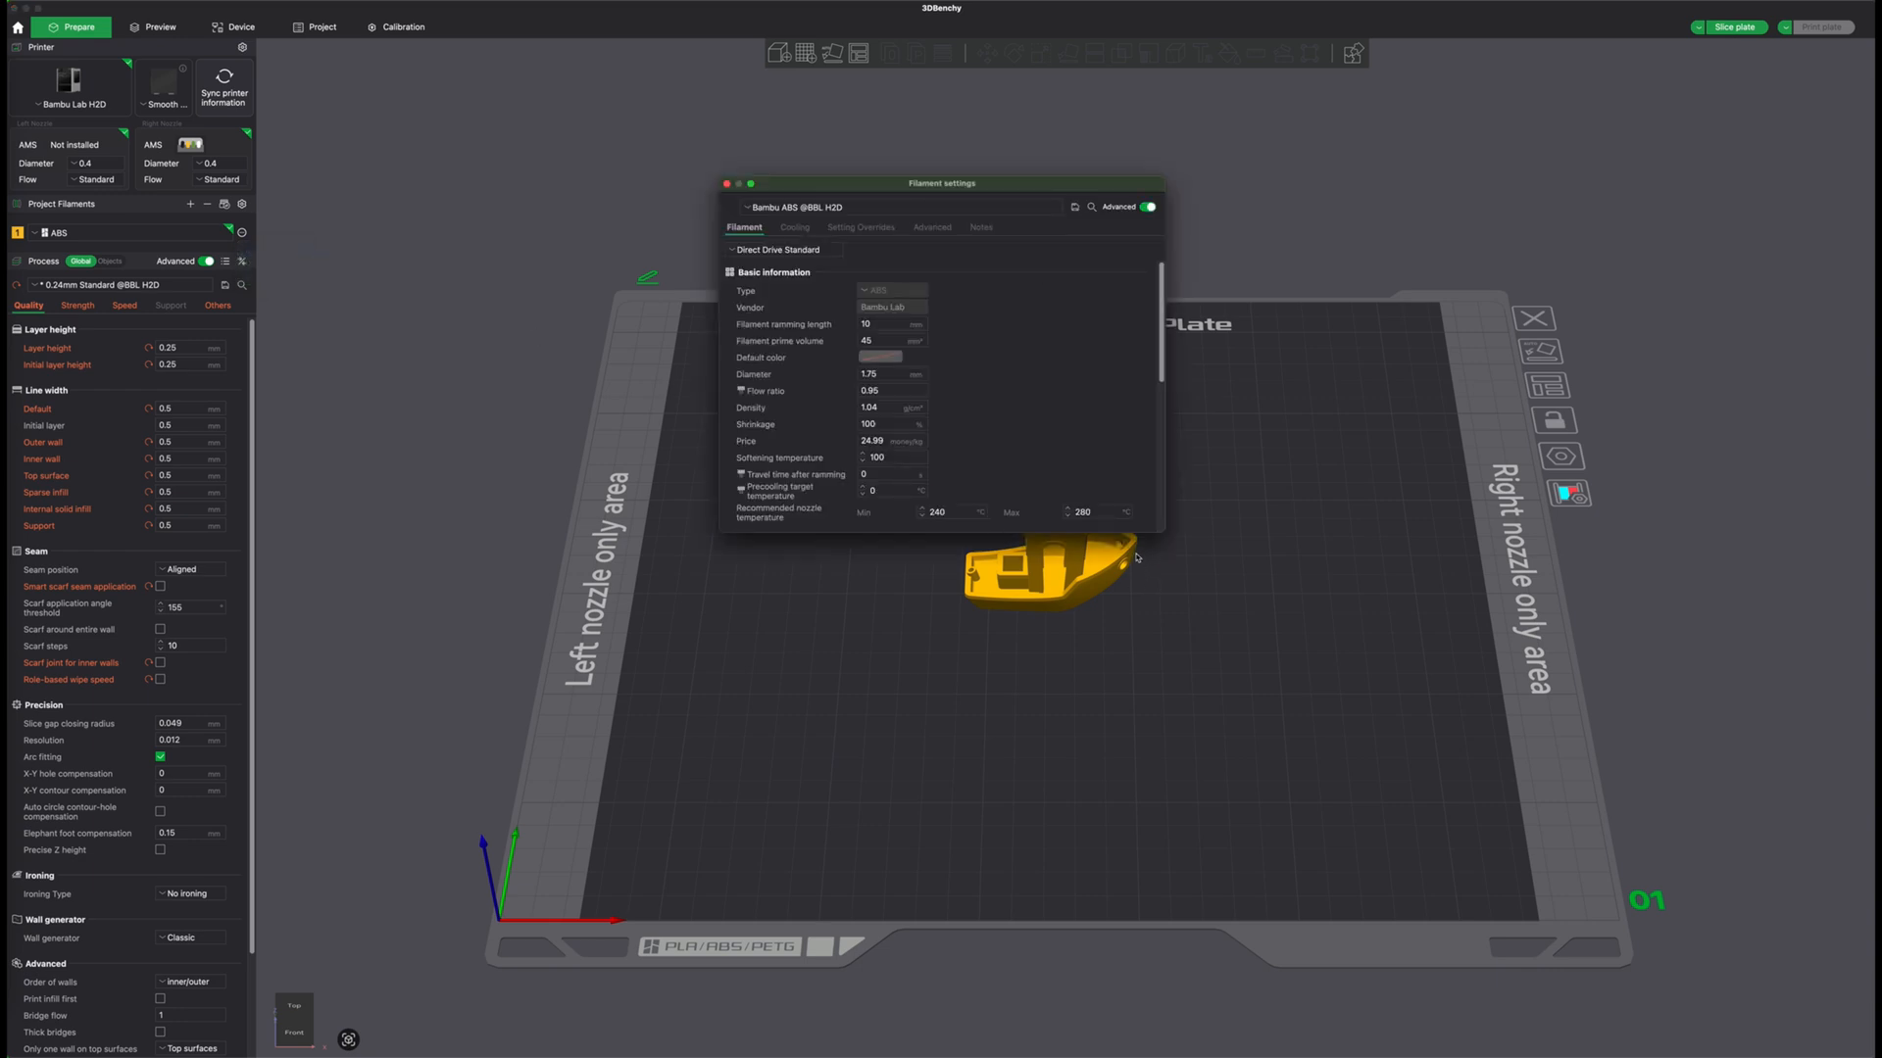
scroll("down", 3)
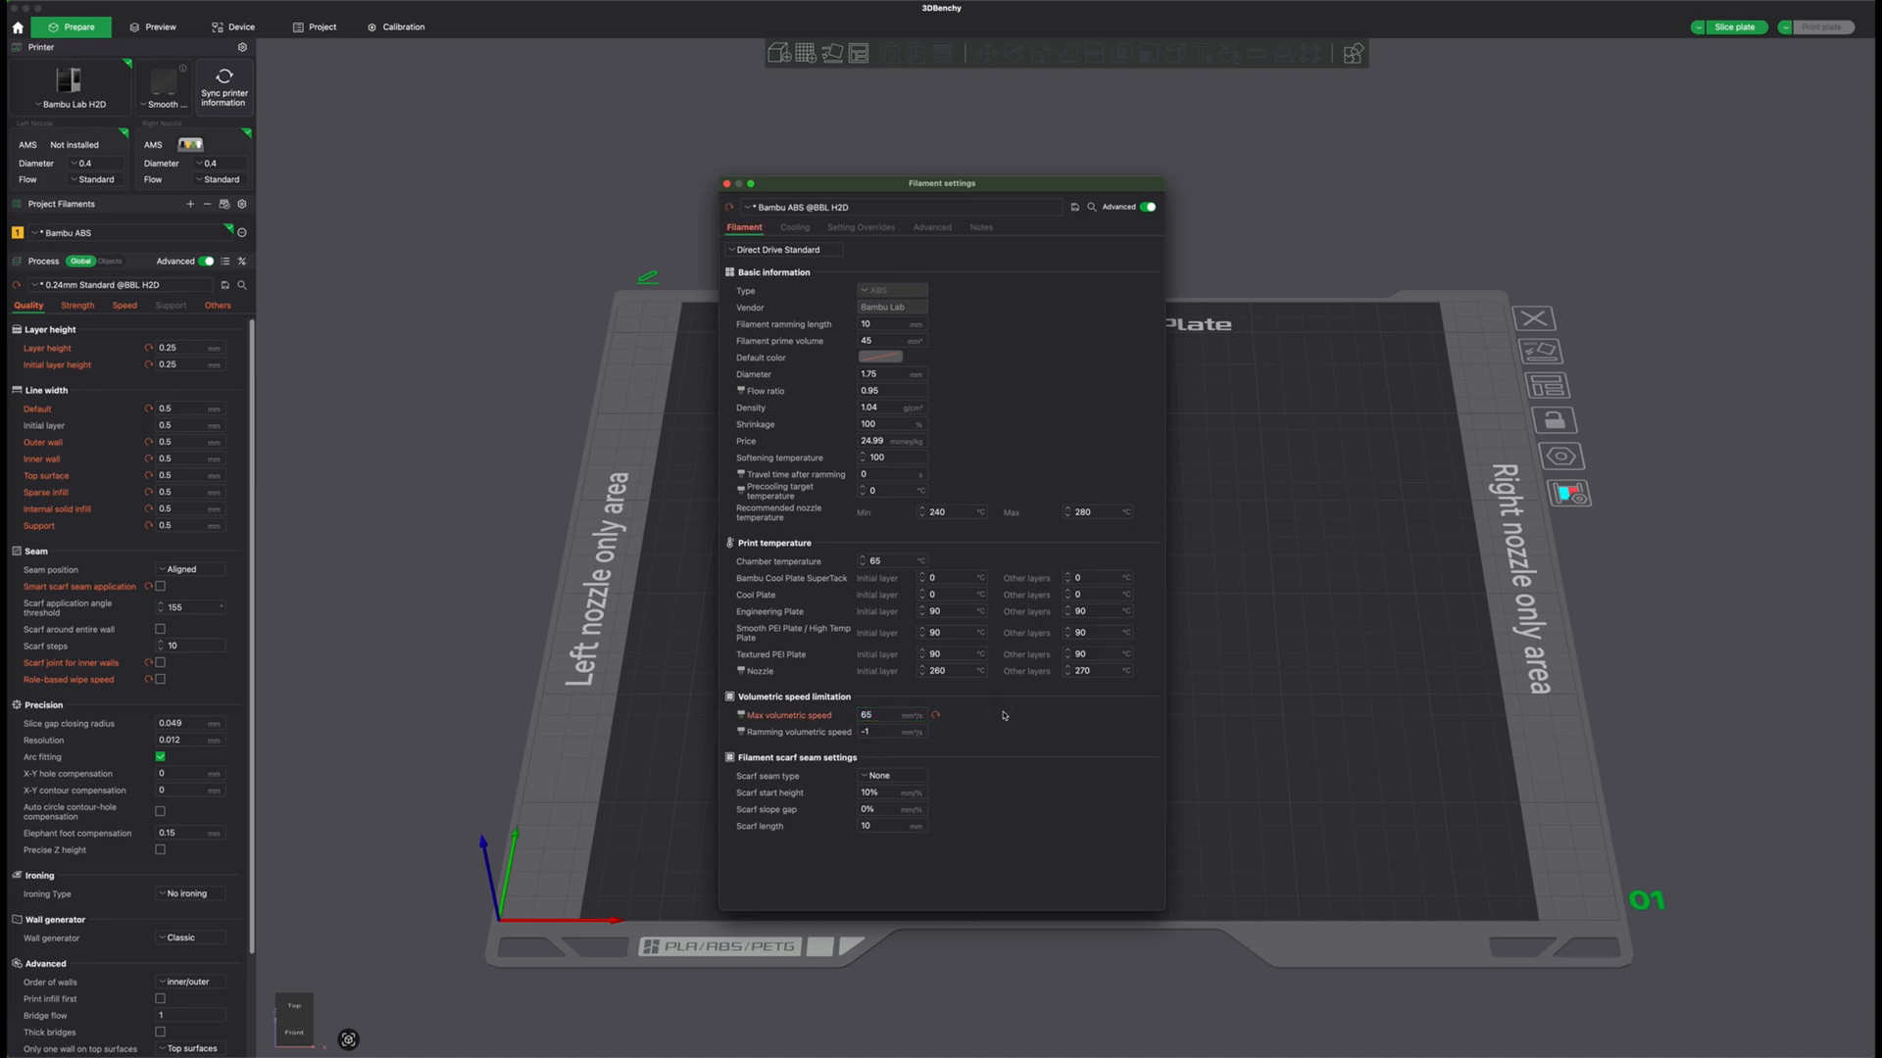
Step: Disable layer-cooling slowdown, set a 50% overhang cooling threshold, then close filament settings
left_click(793, 226)
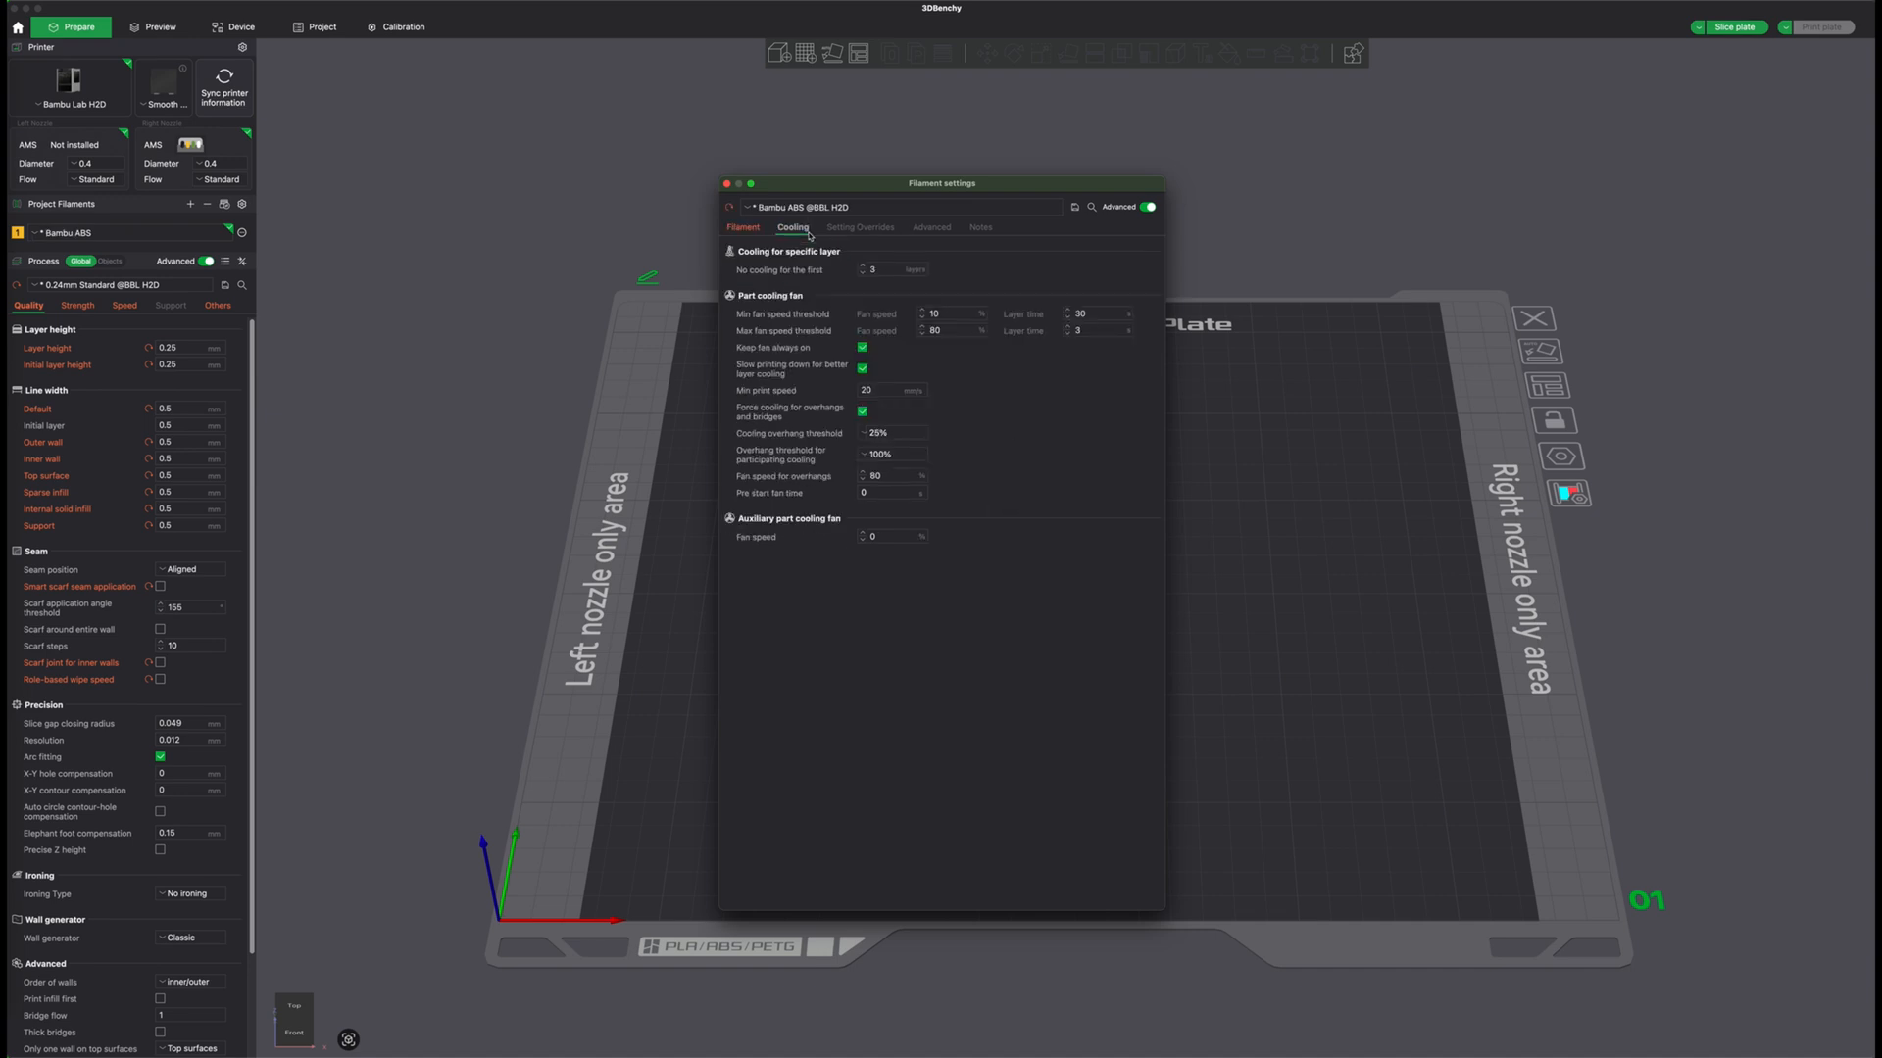
left_click(861, 367)
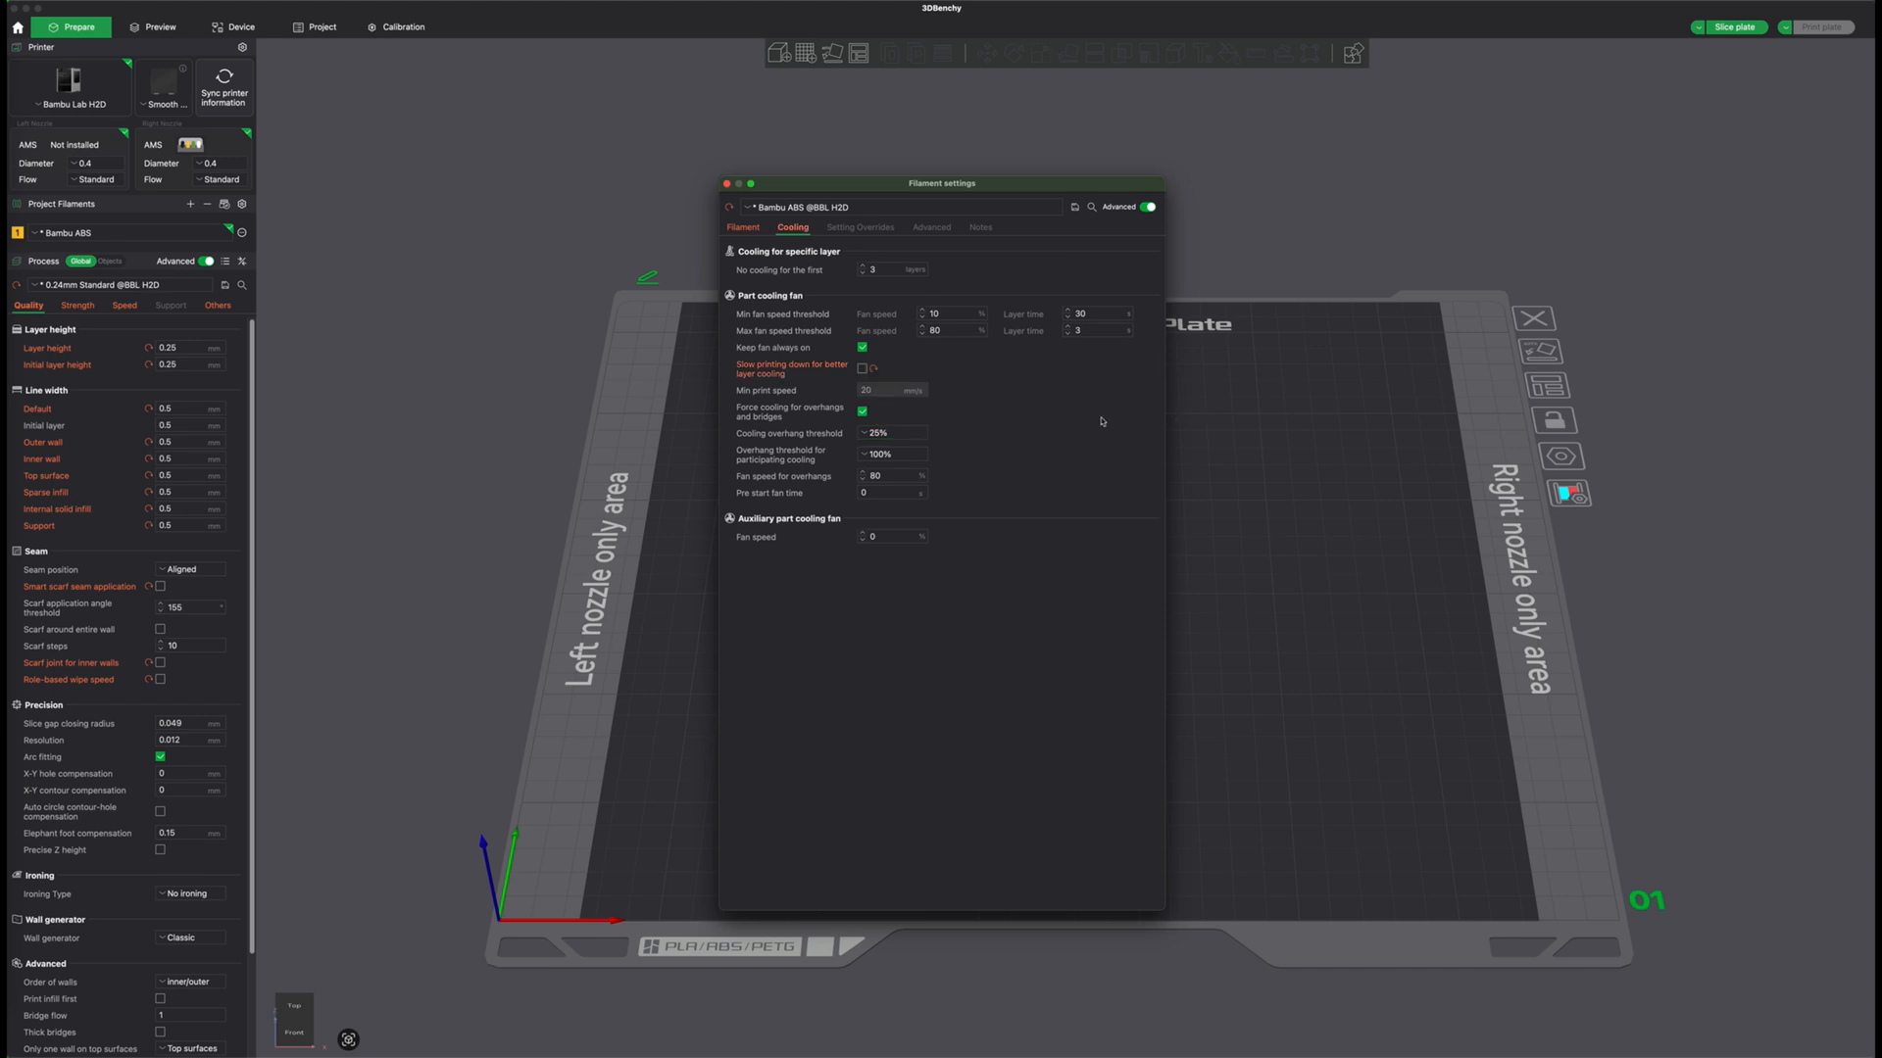
mouse_move(921, 347)
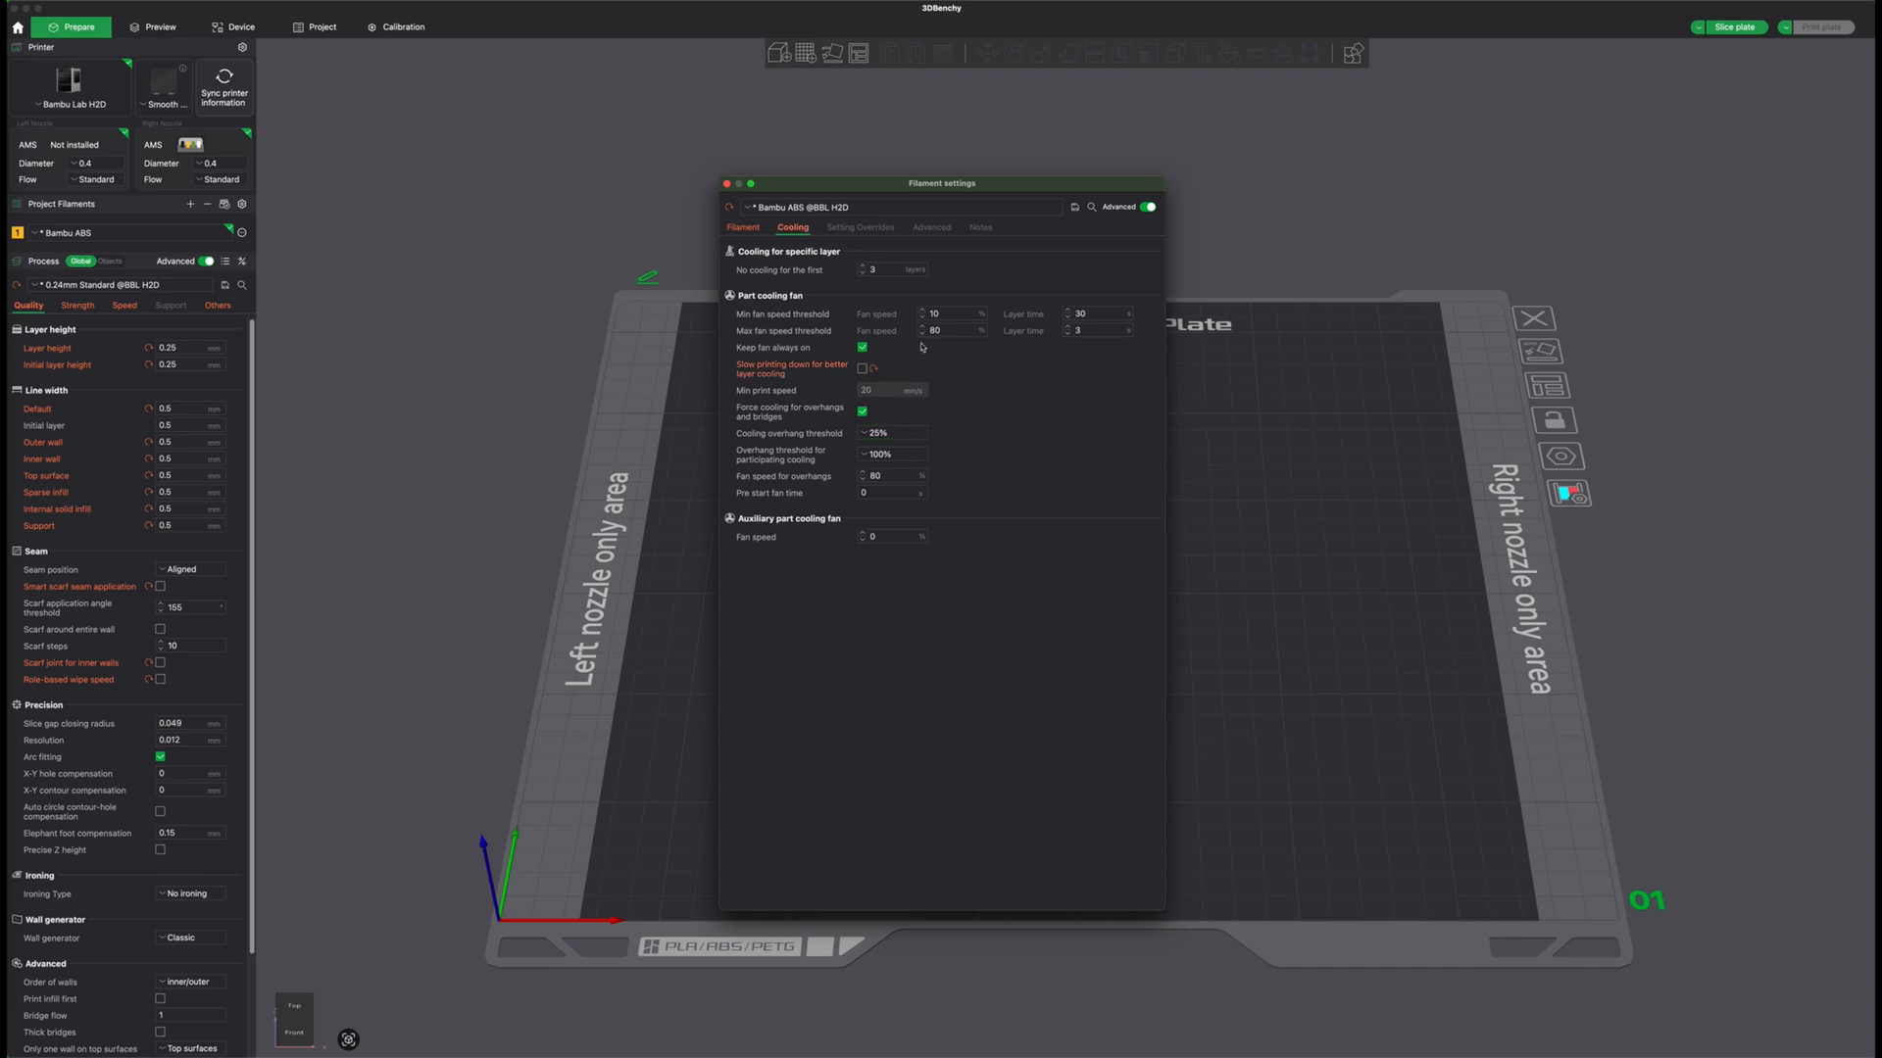
mouse_move(823, 325)
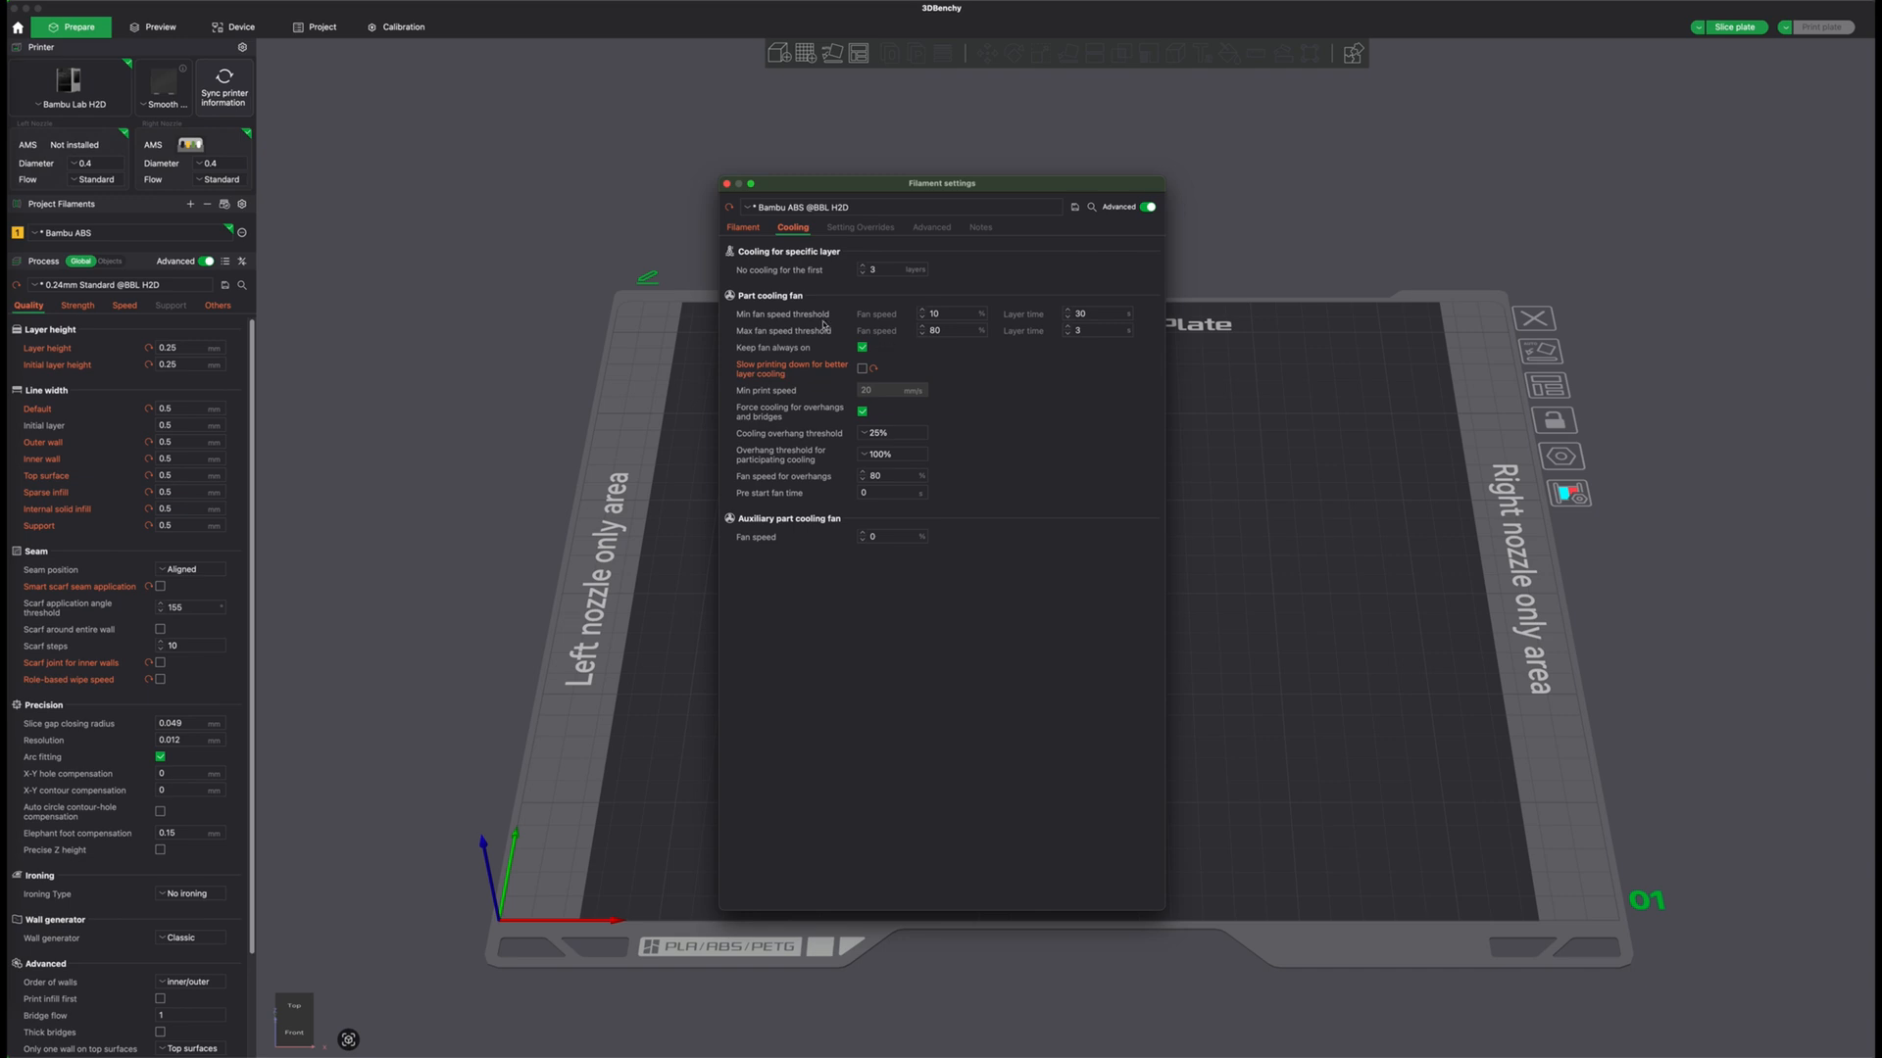
left_click(893, 433)
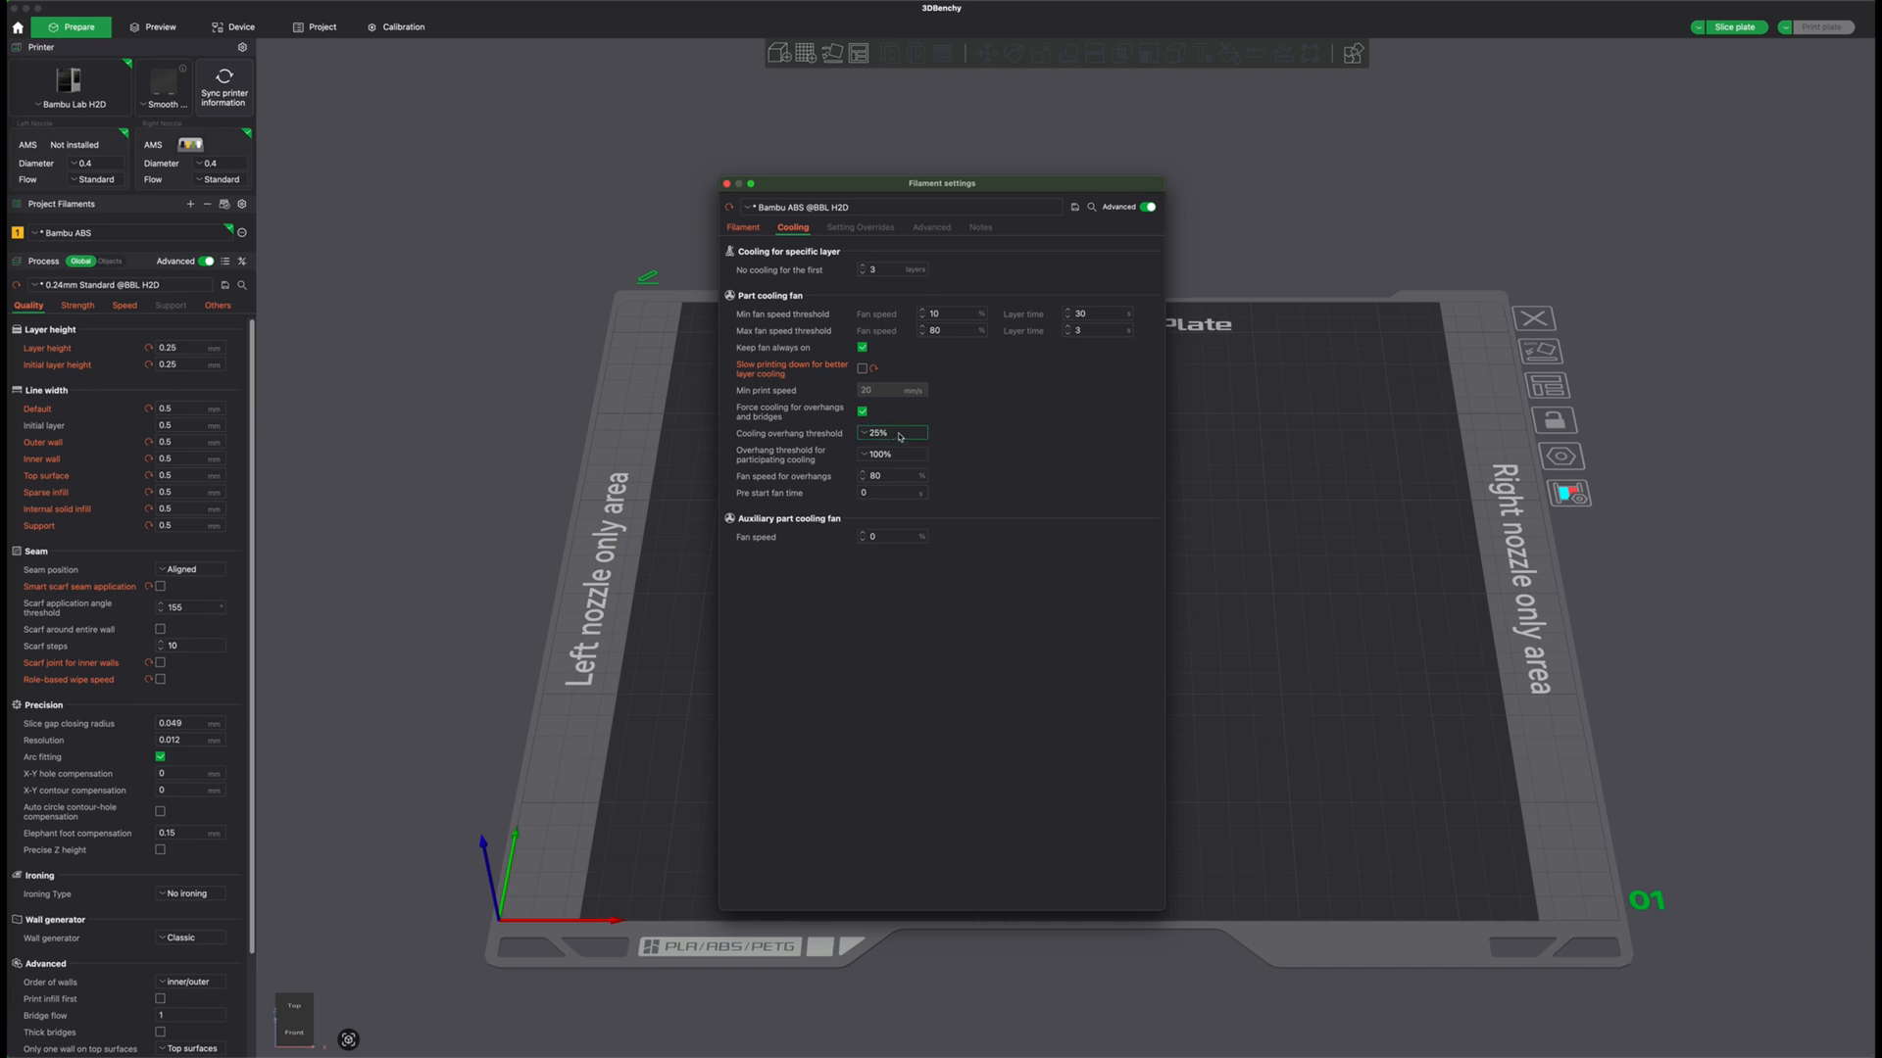
left_click(892, 433)
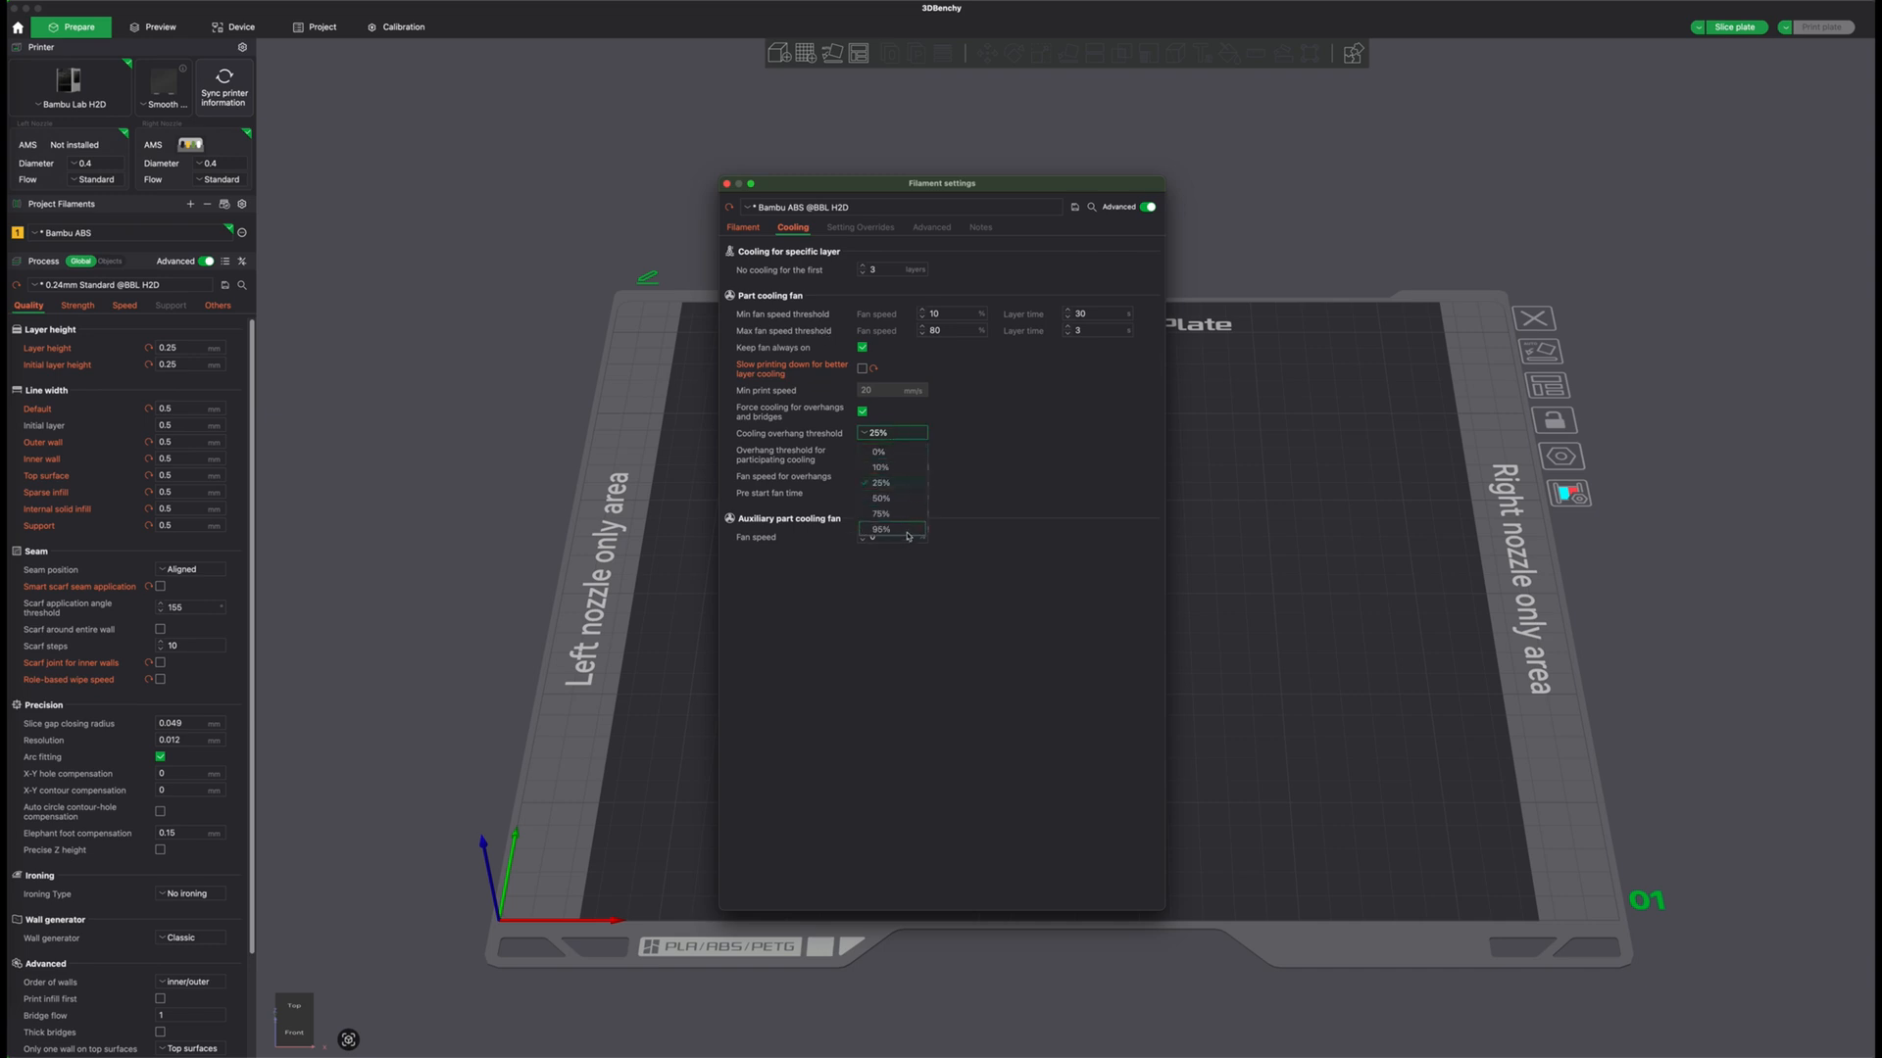
mouse_move(903, 498)
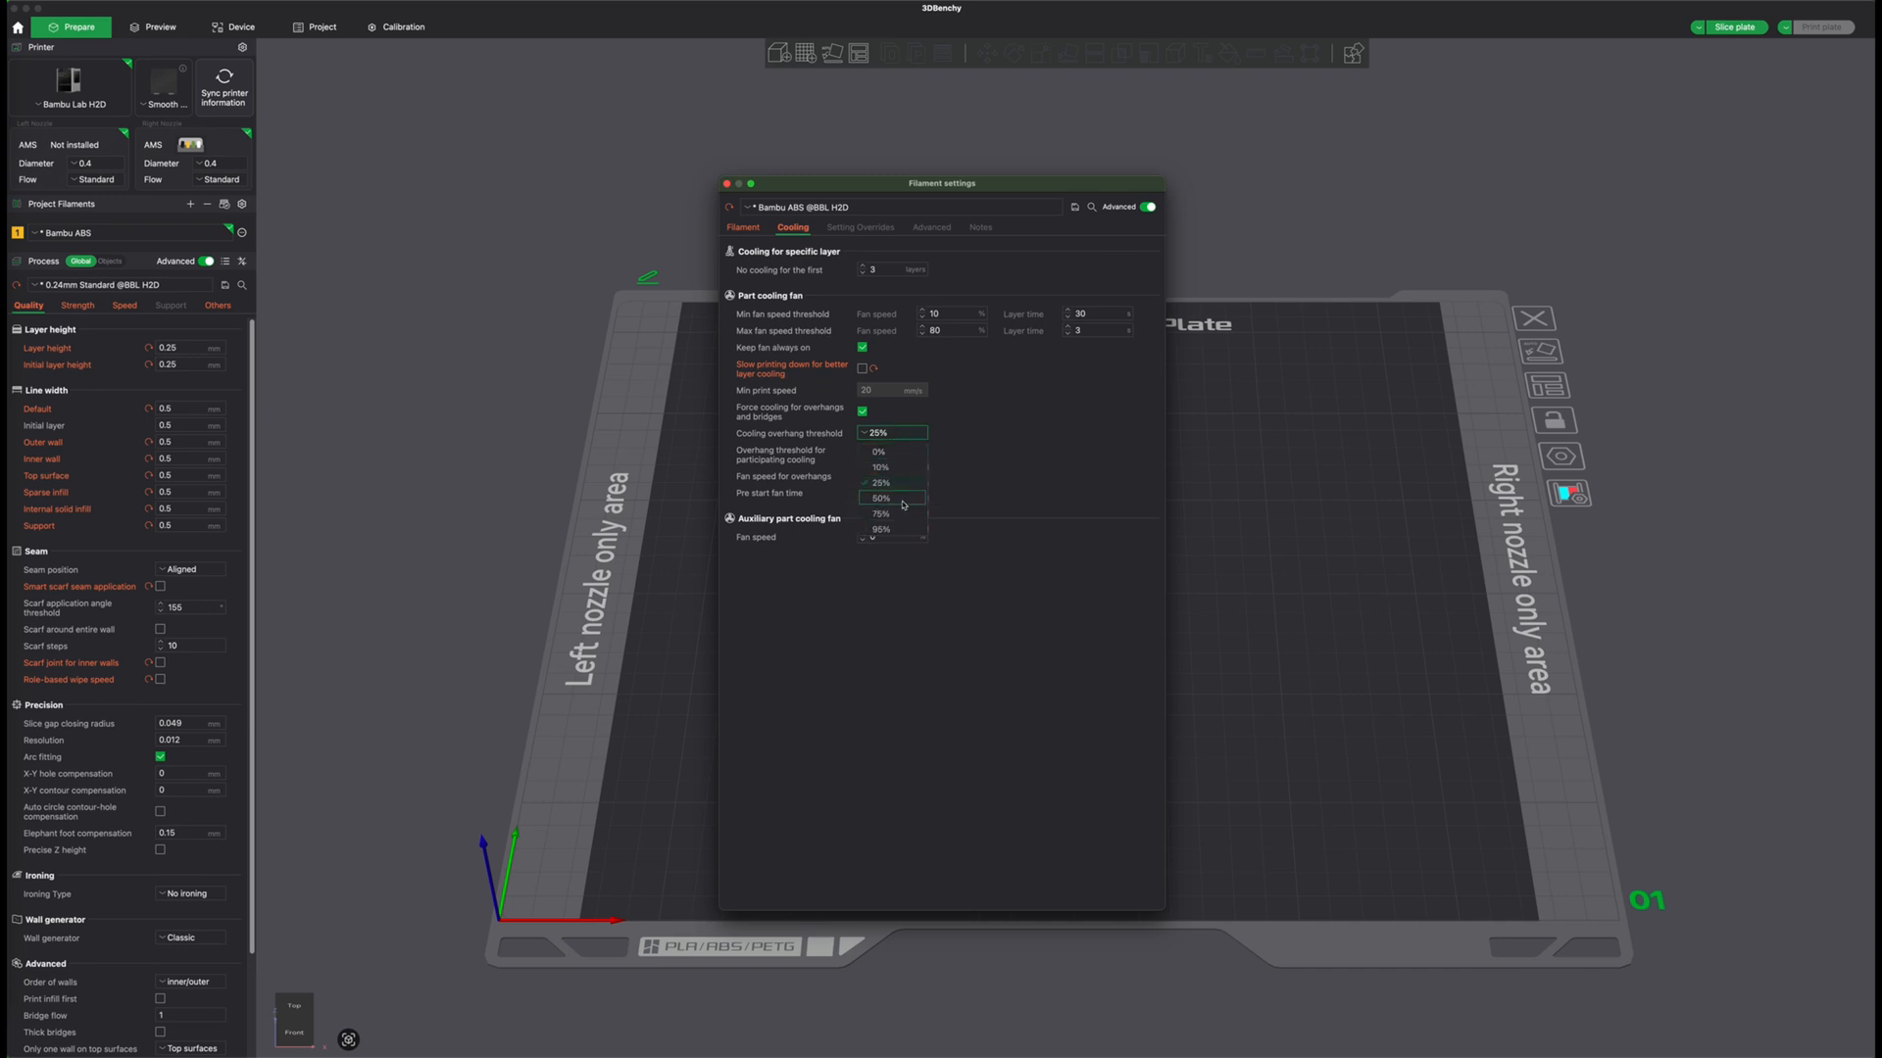
left_click(881, 530)
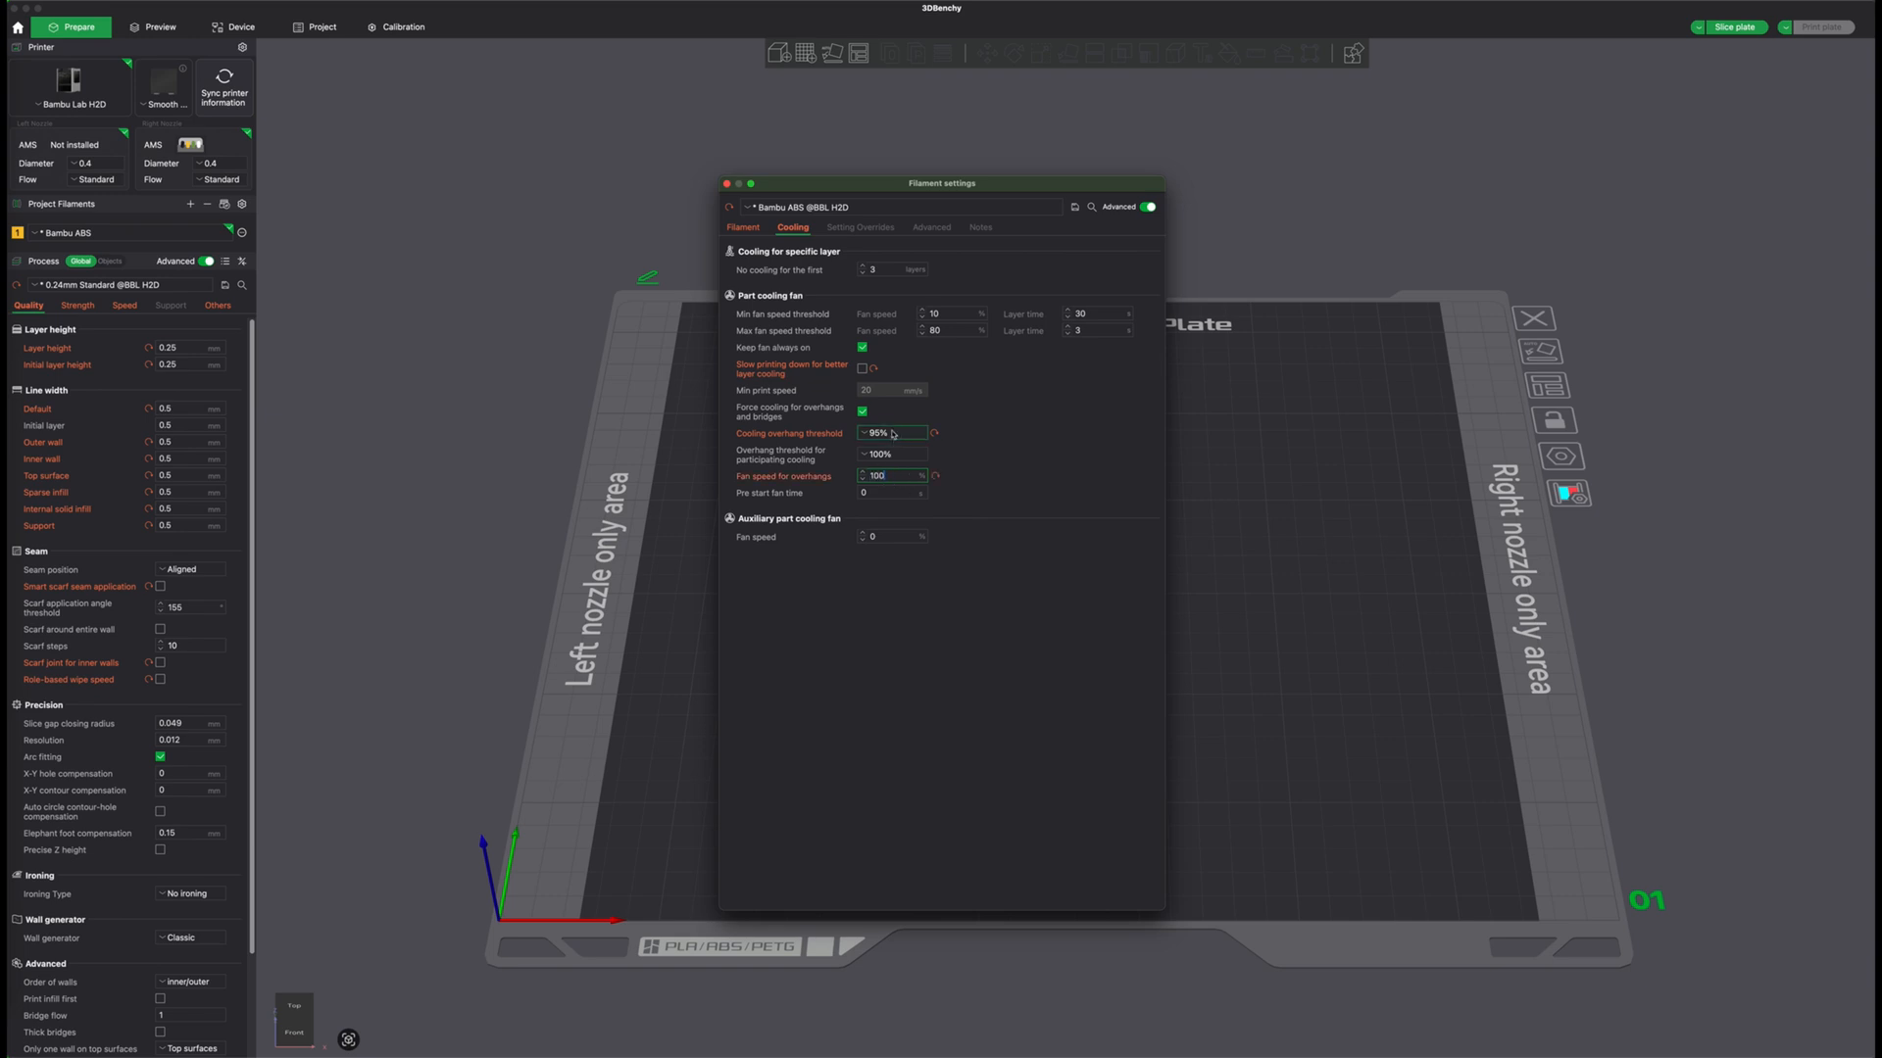
type("50")
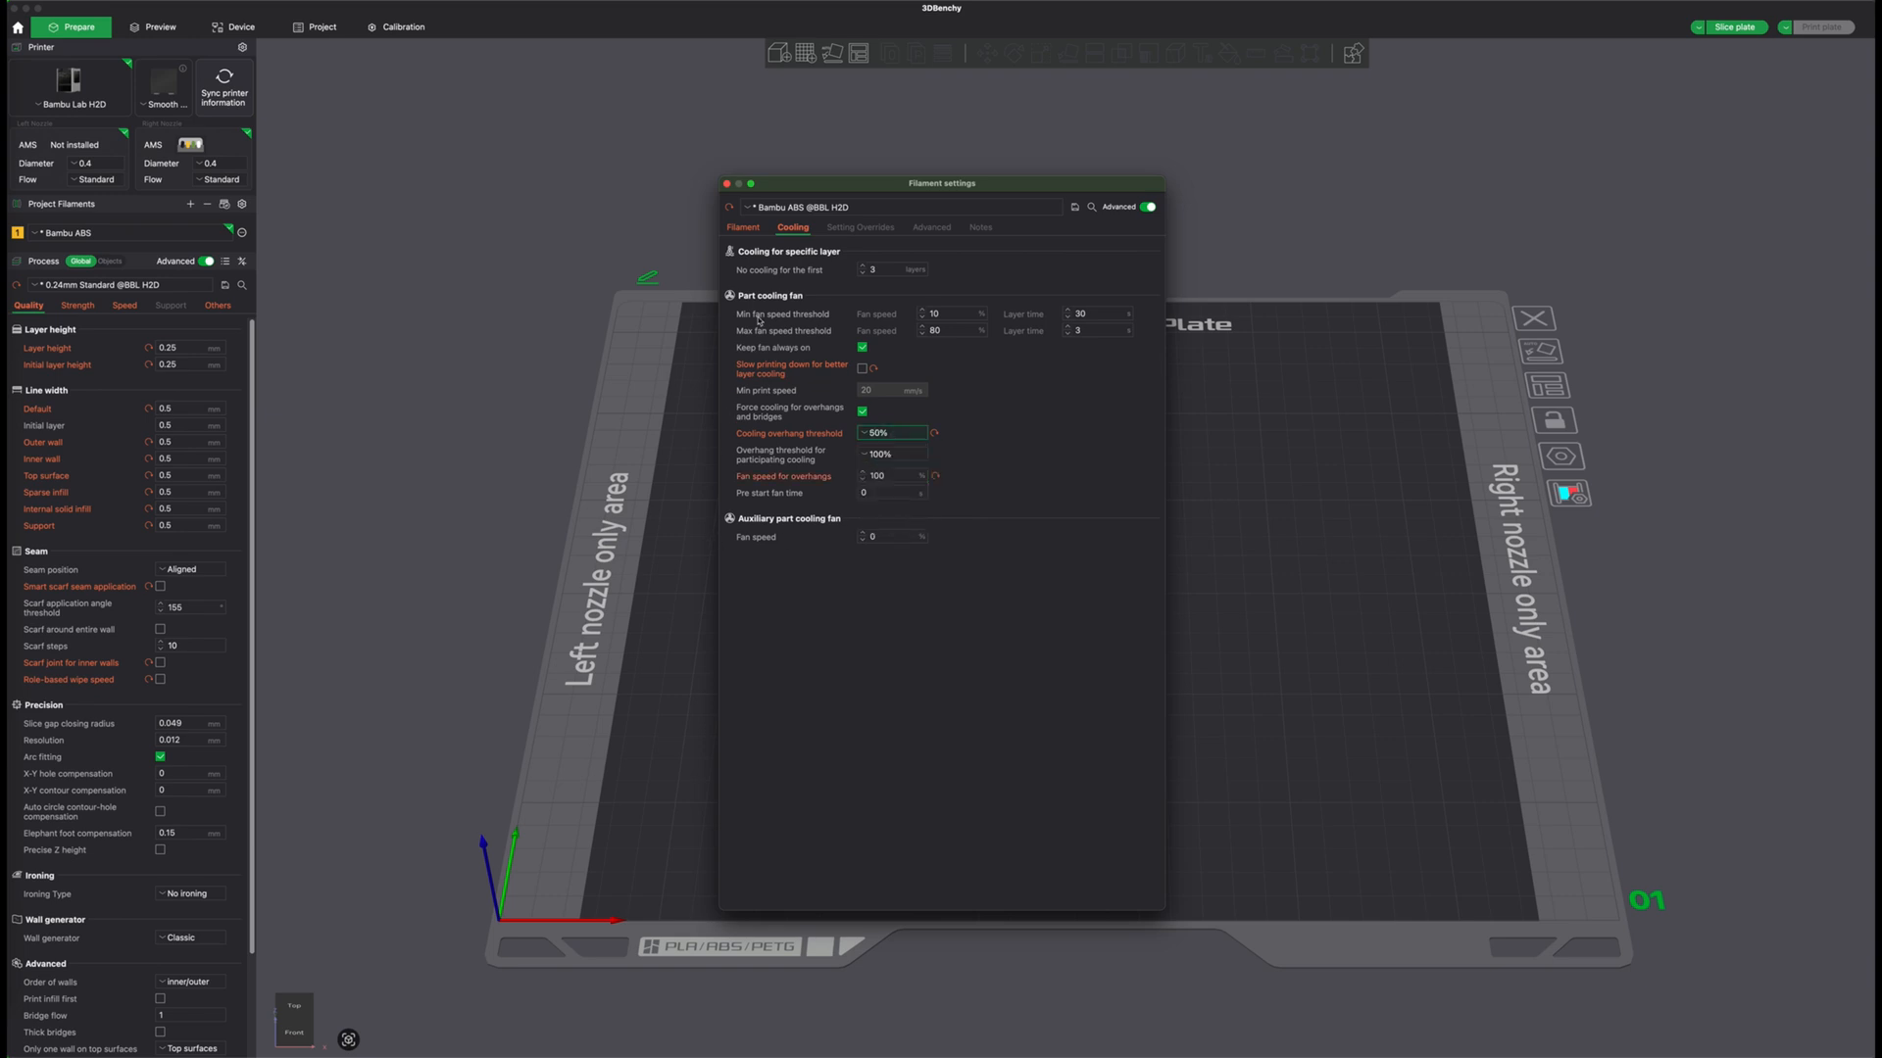
left_click(742, 227)
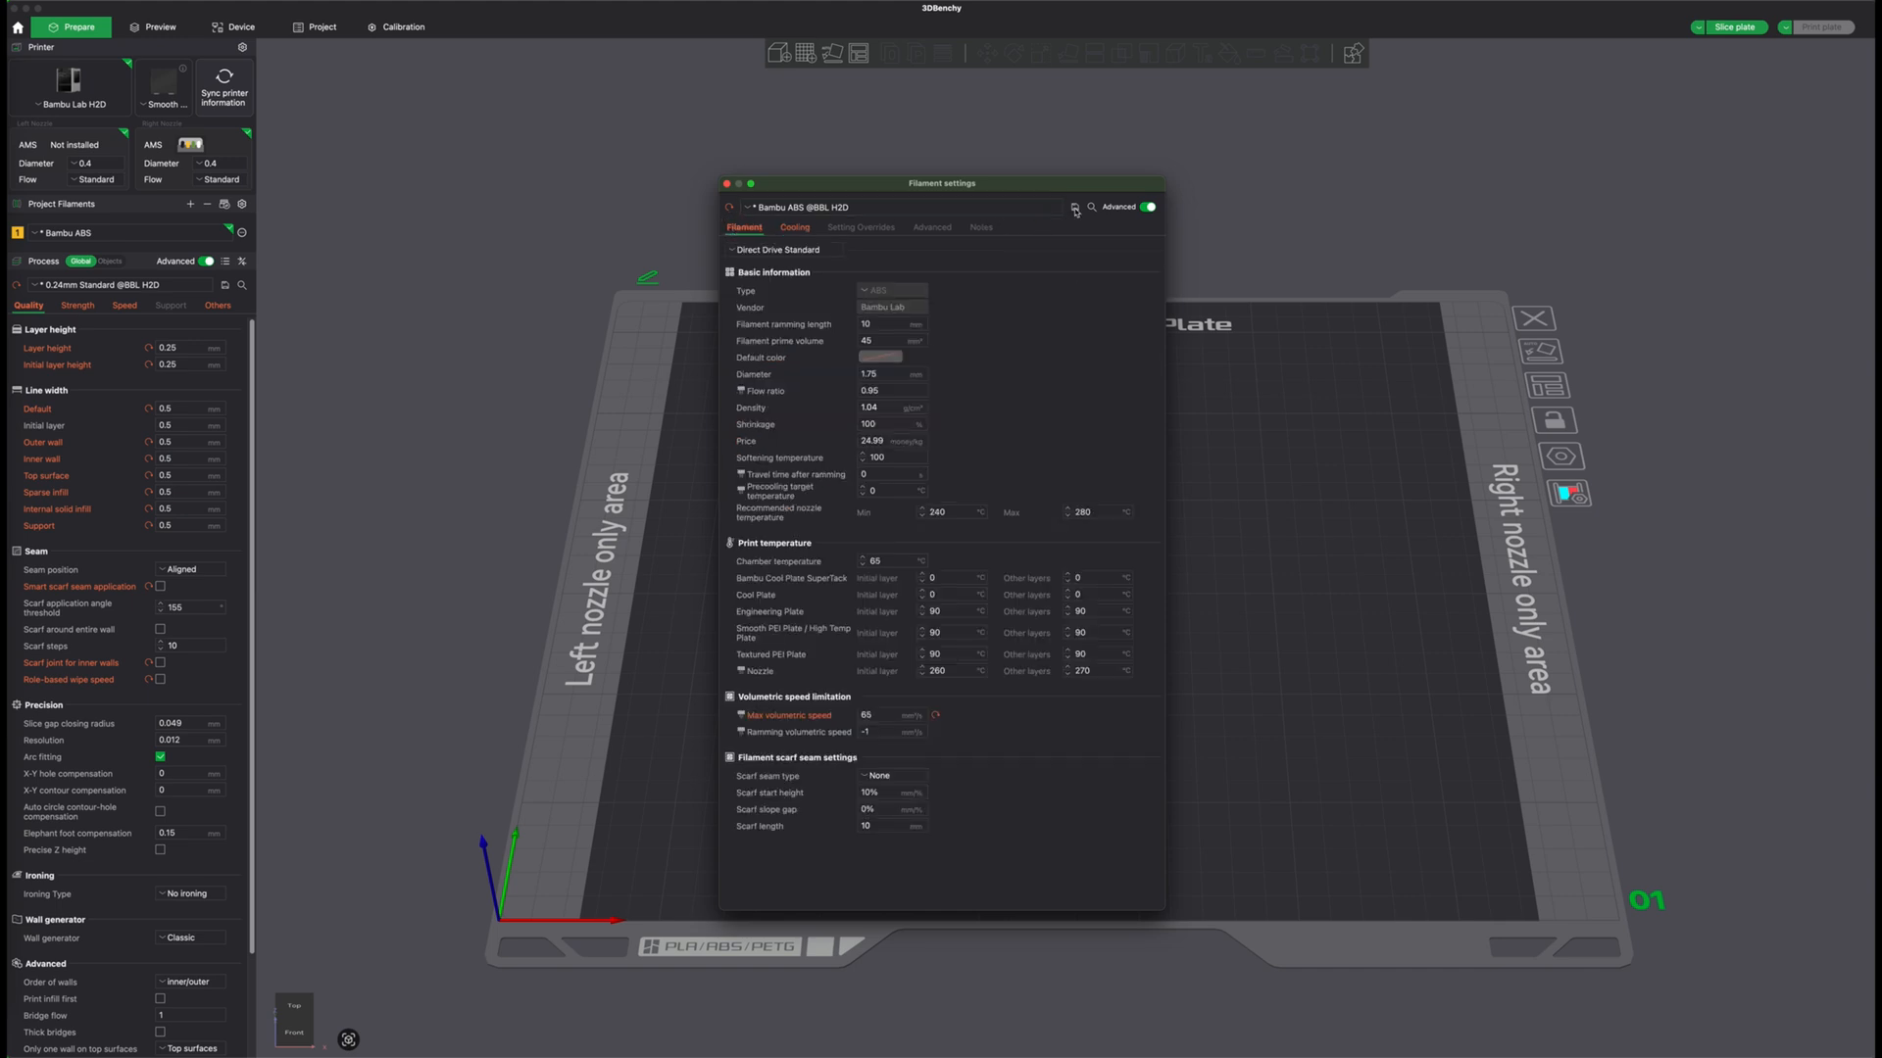
mouse_move(1073, 208)
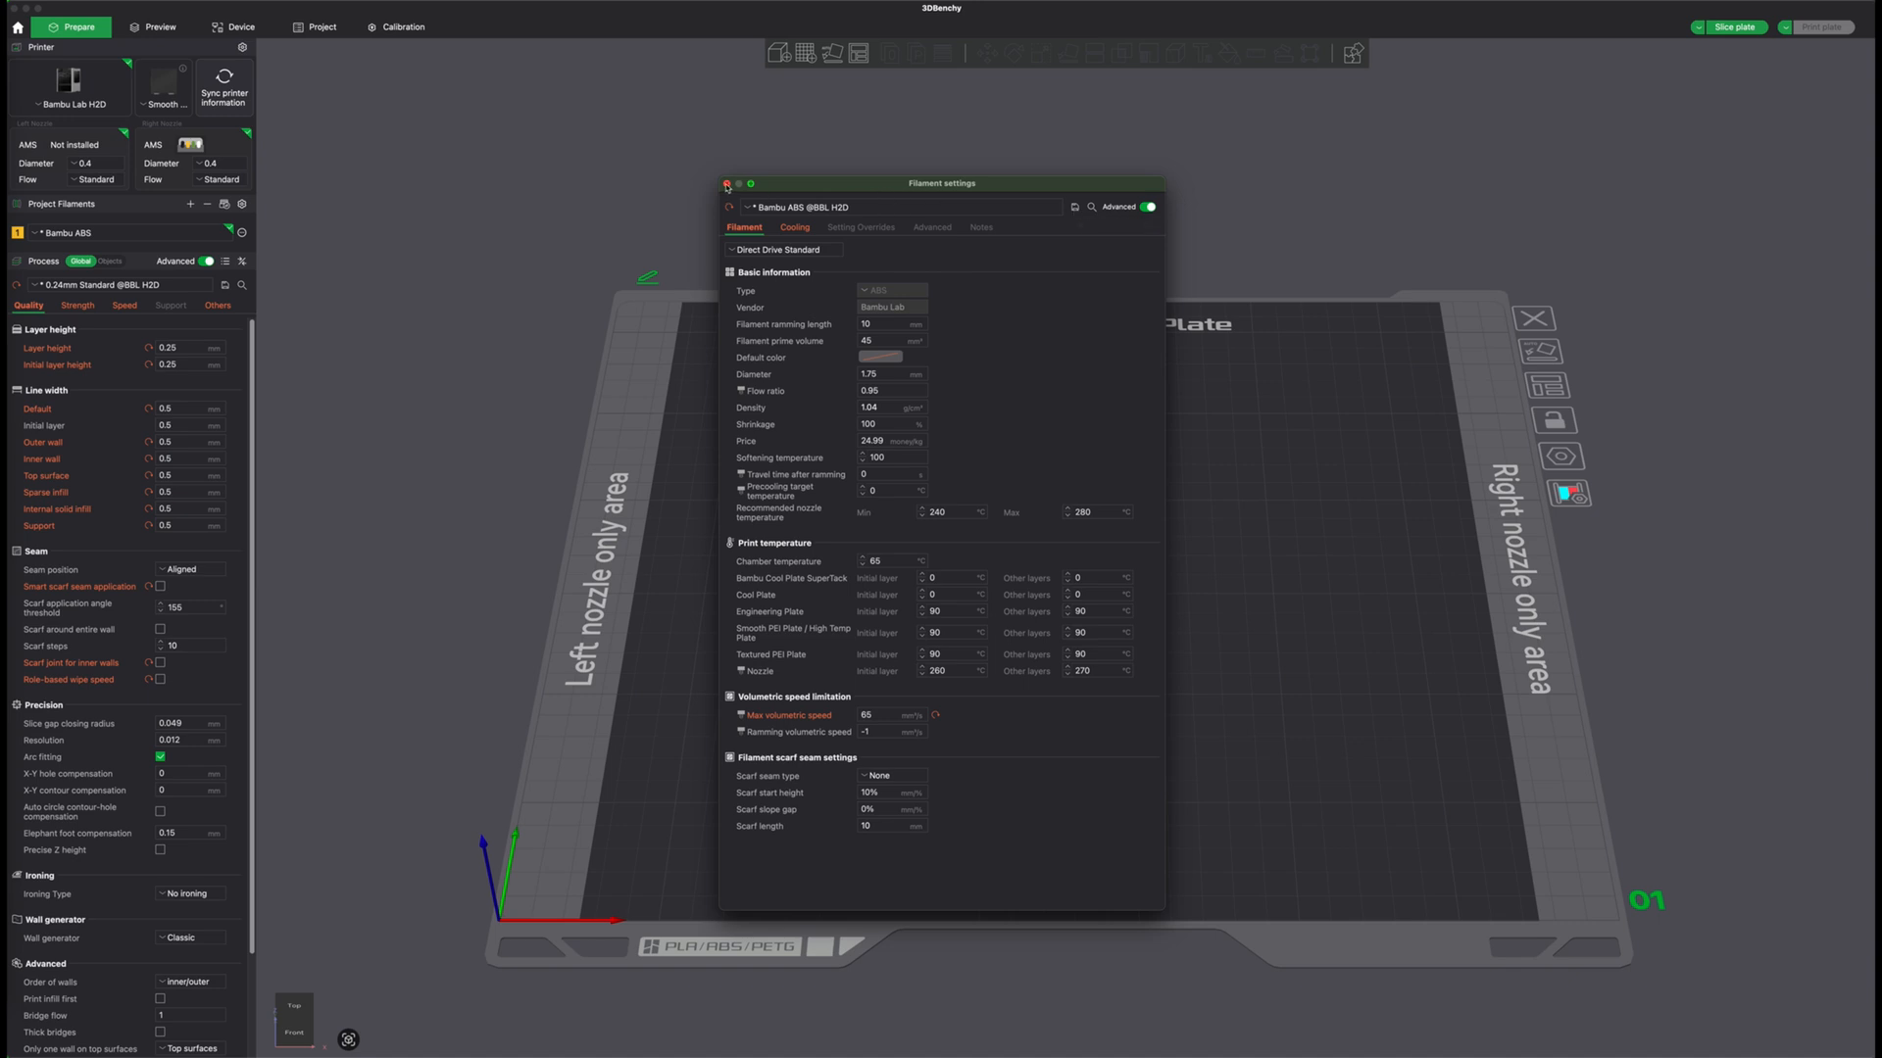
left_click(726, 184)
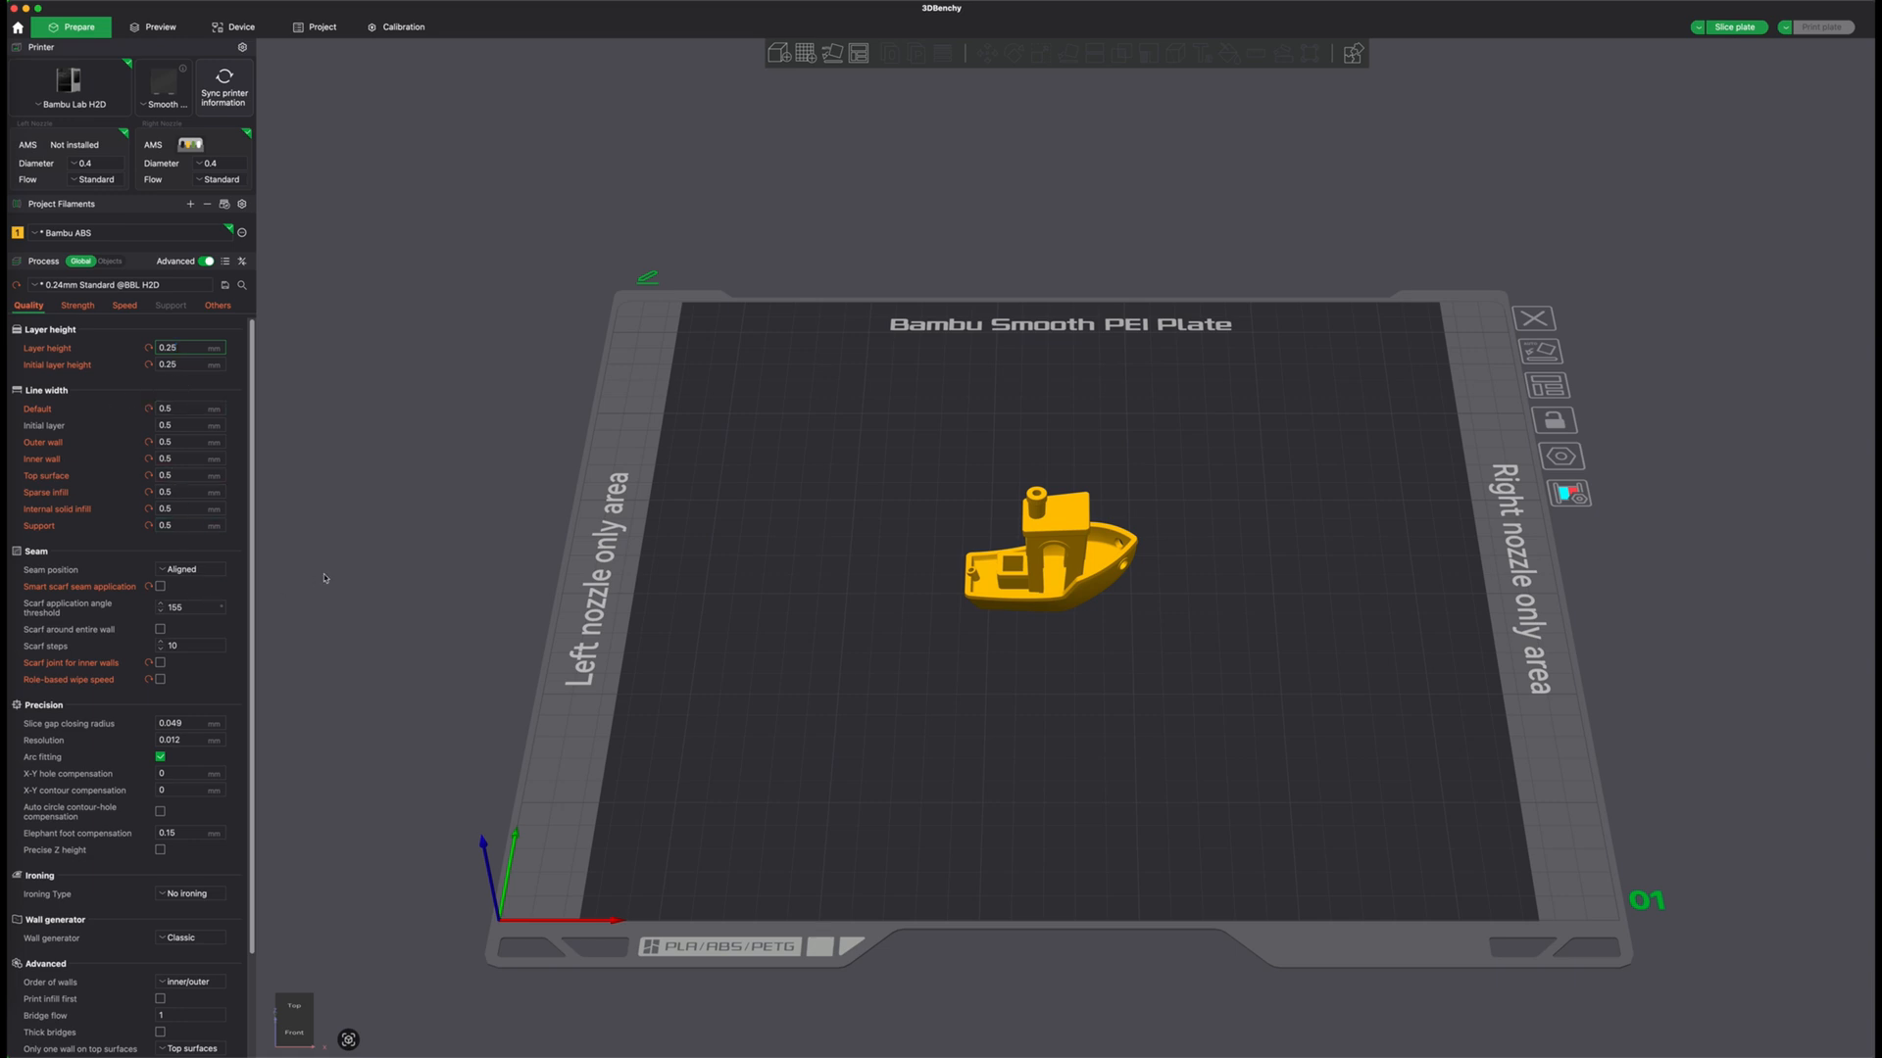
mouse_move(155, 729)
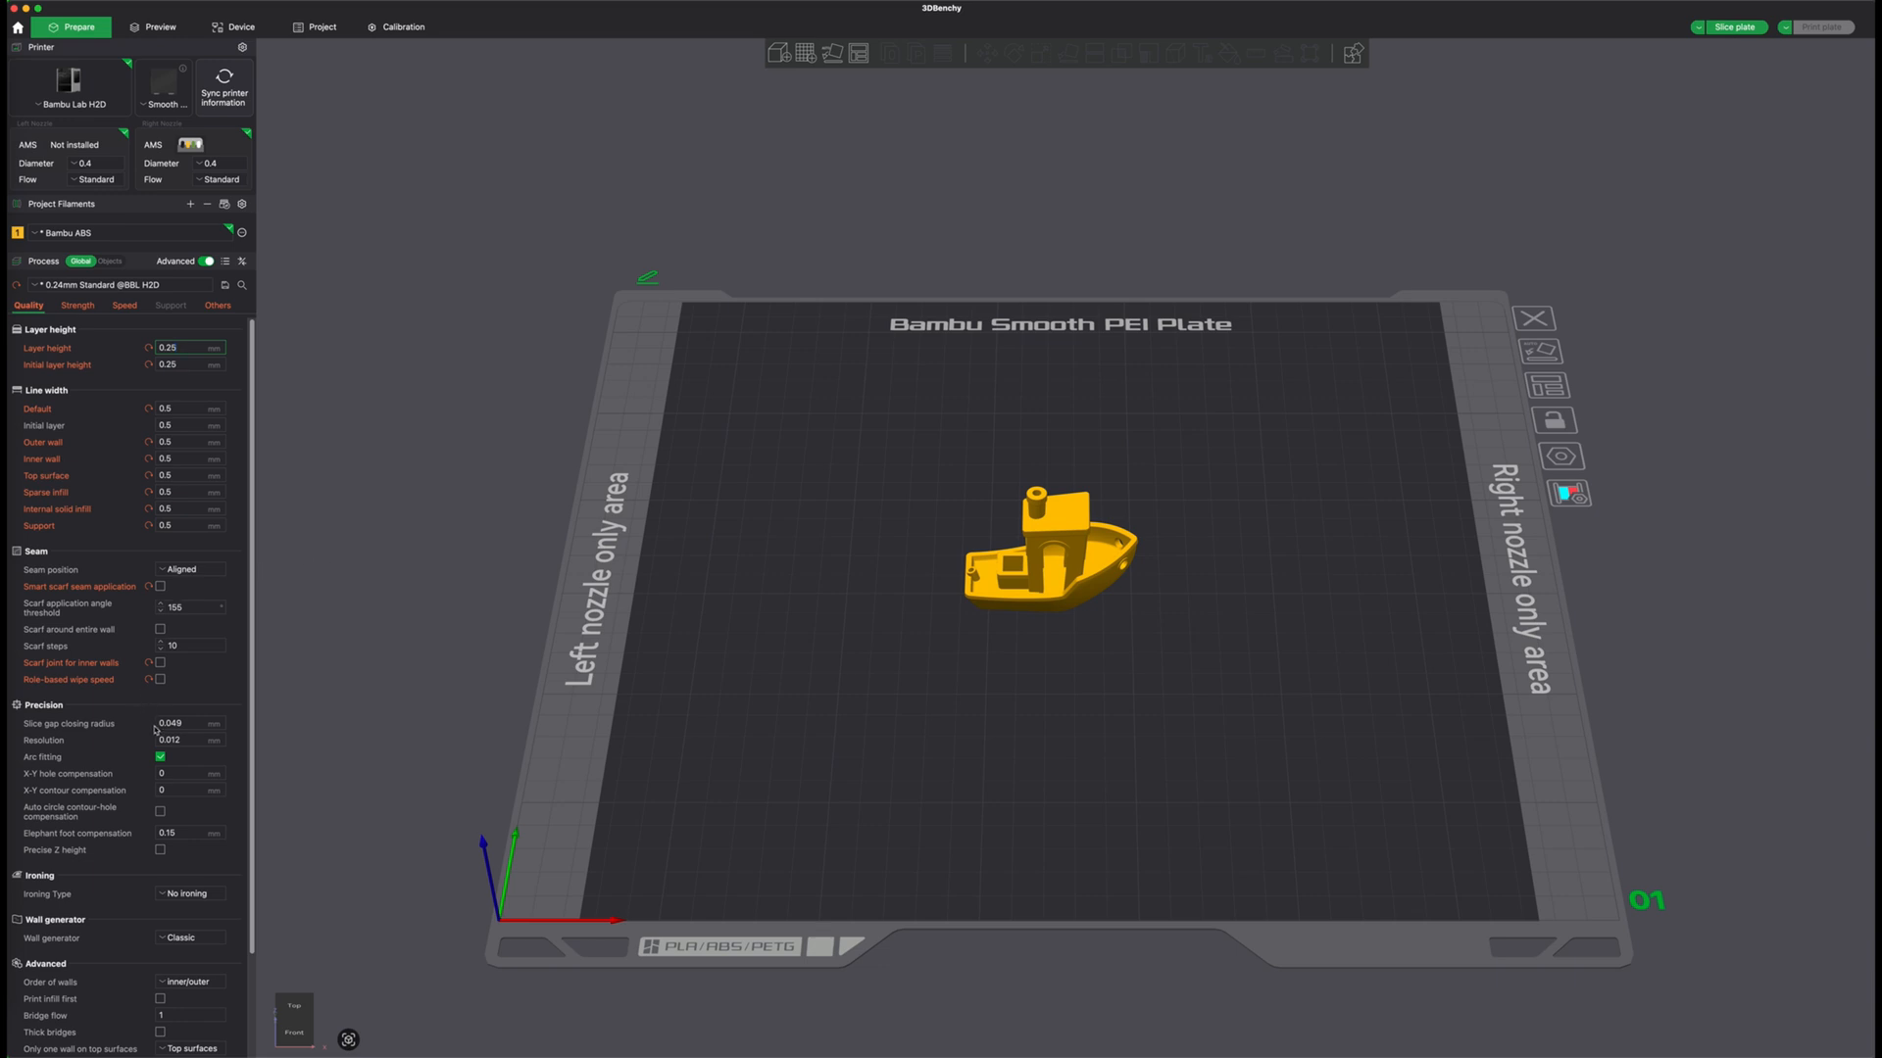
scroll("down", 3)
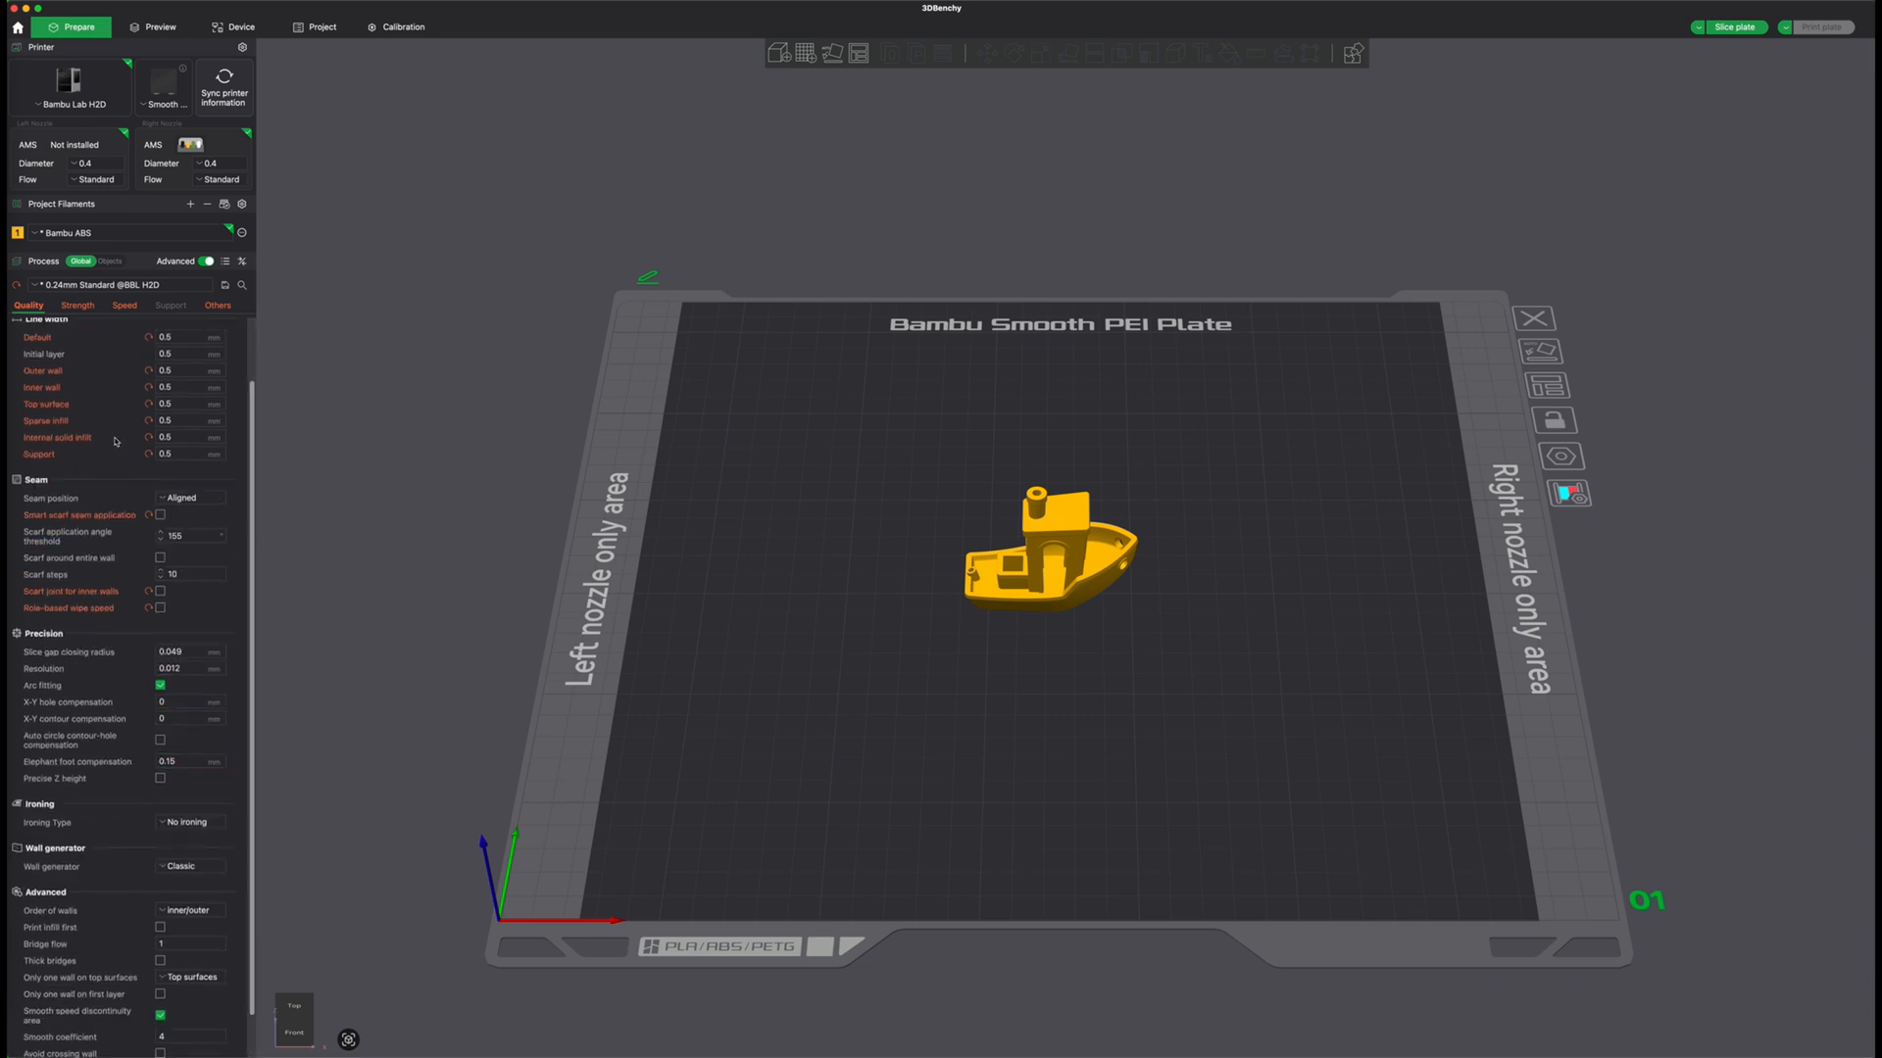
Step: Show the Strength tab: 2 wall loops, 3 top/2 bottom shells, 10% grid infill
left_click(76, 304)
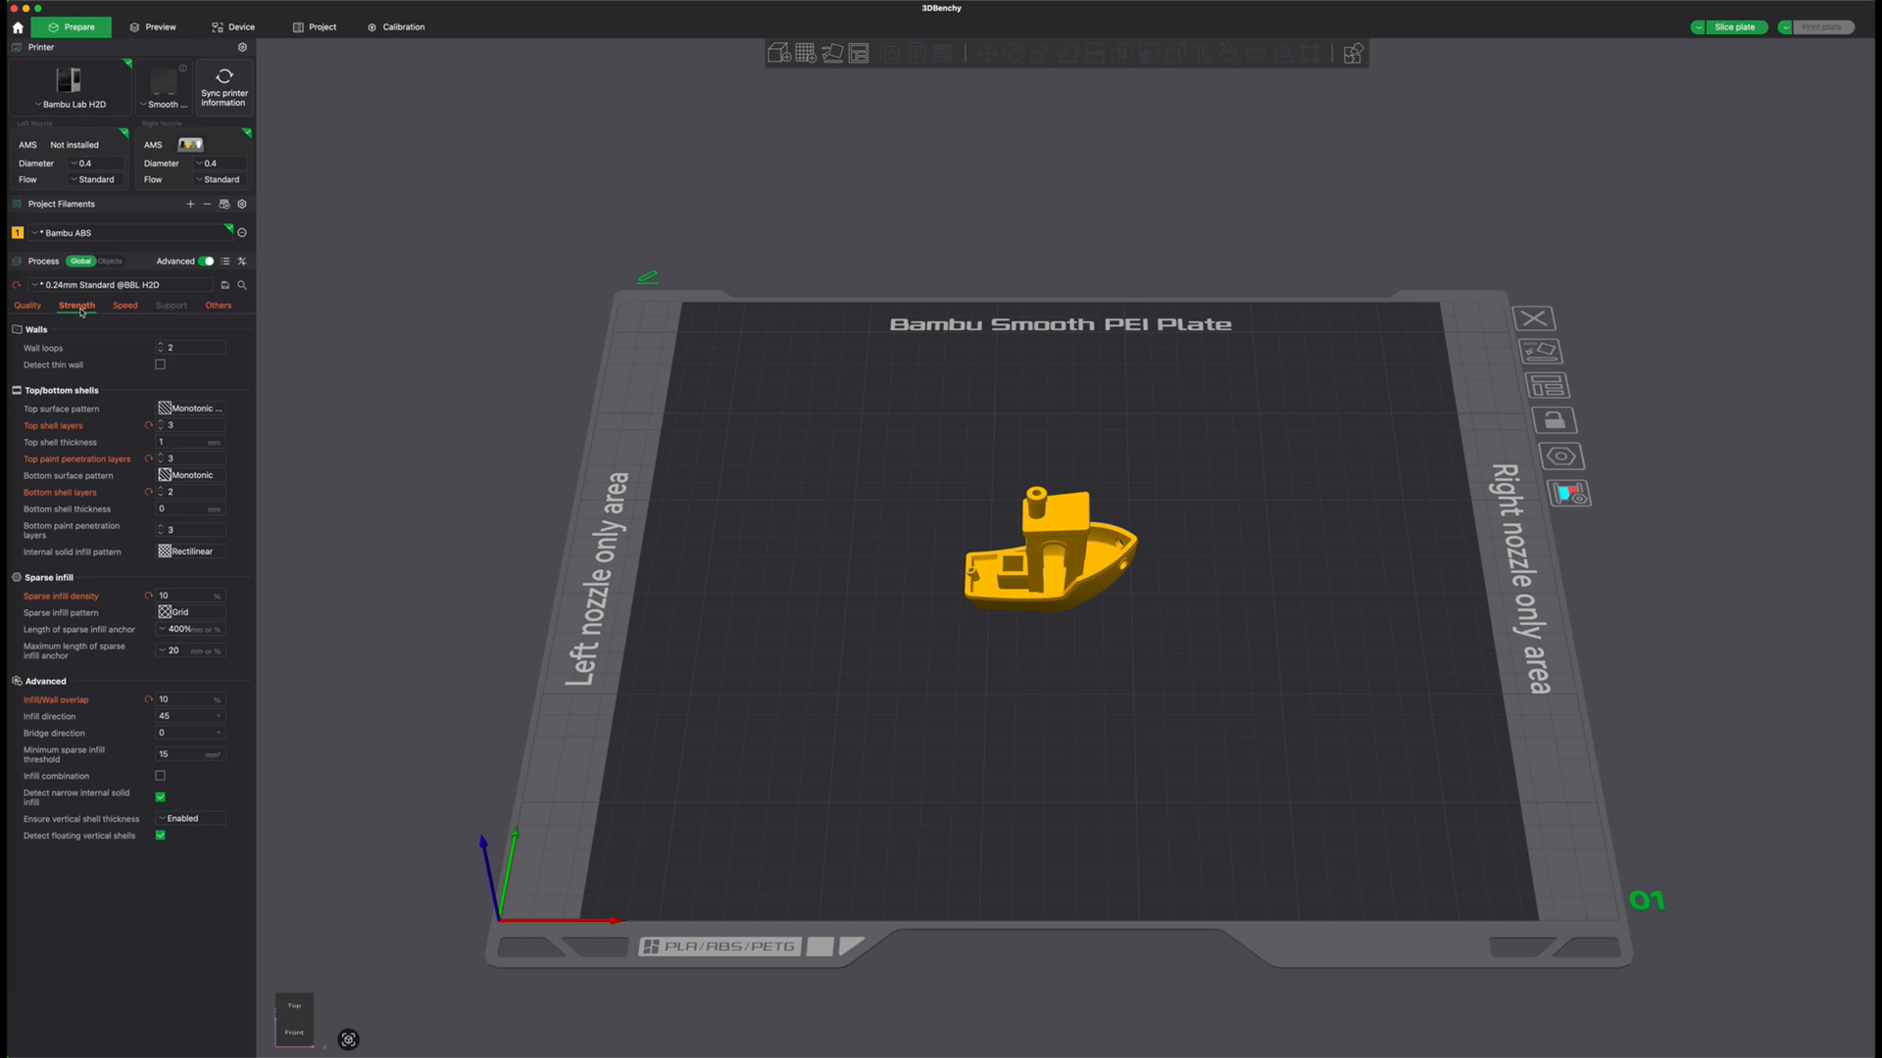
left_click(190, 424)
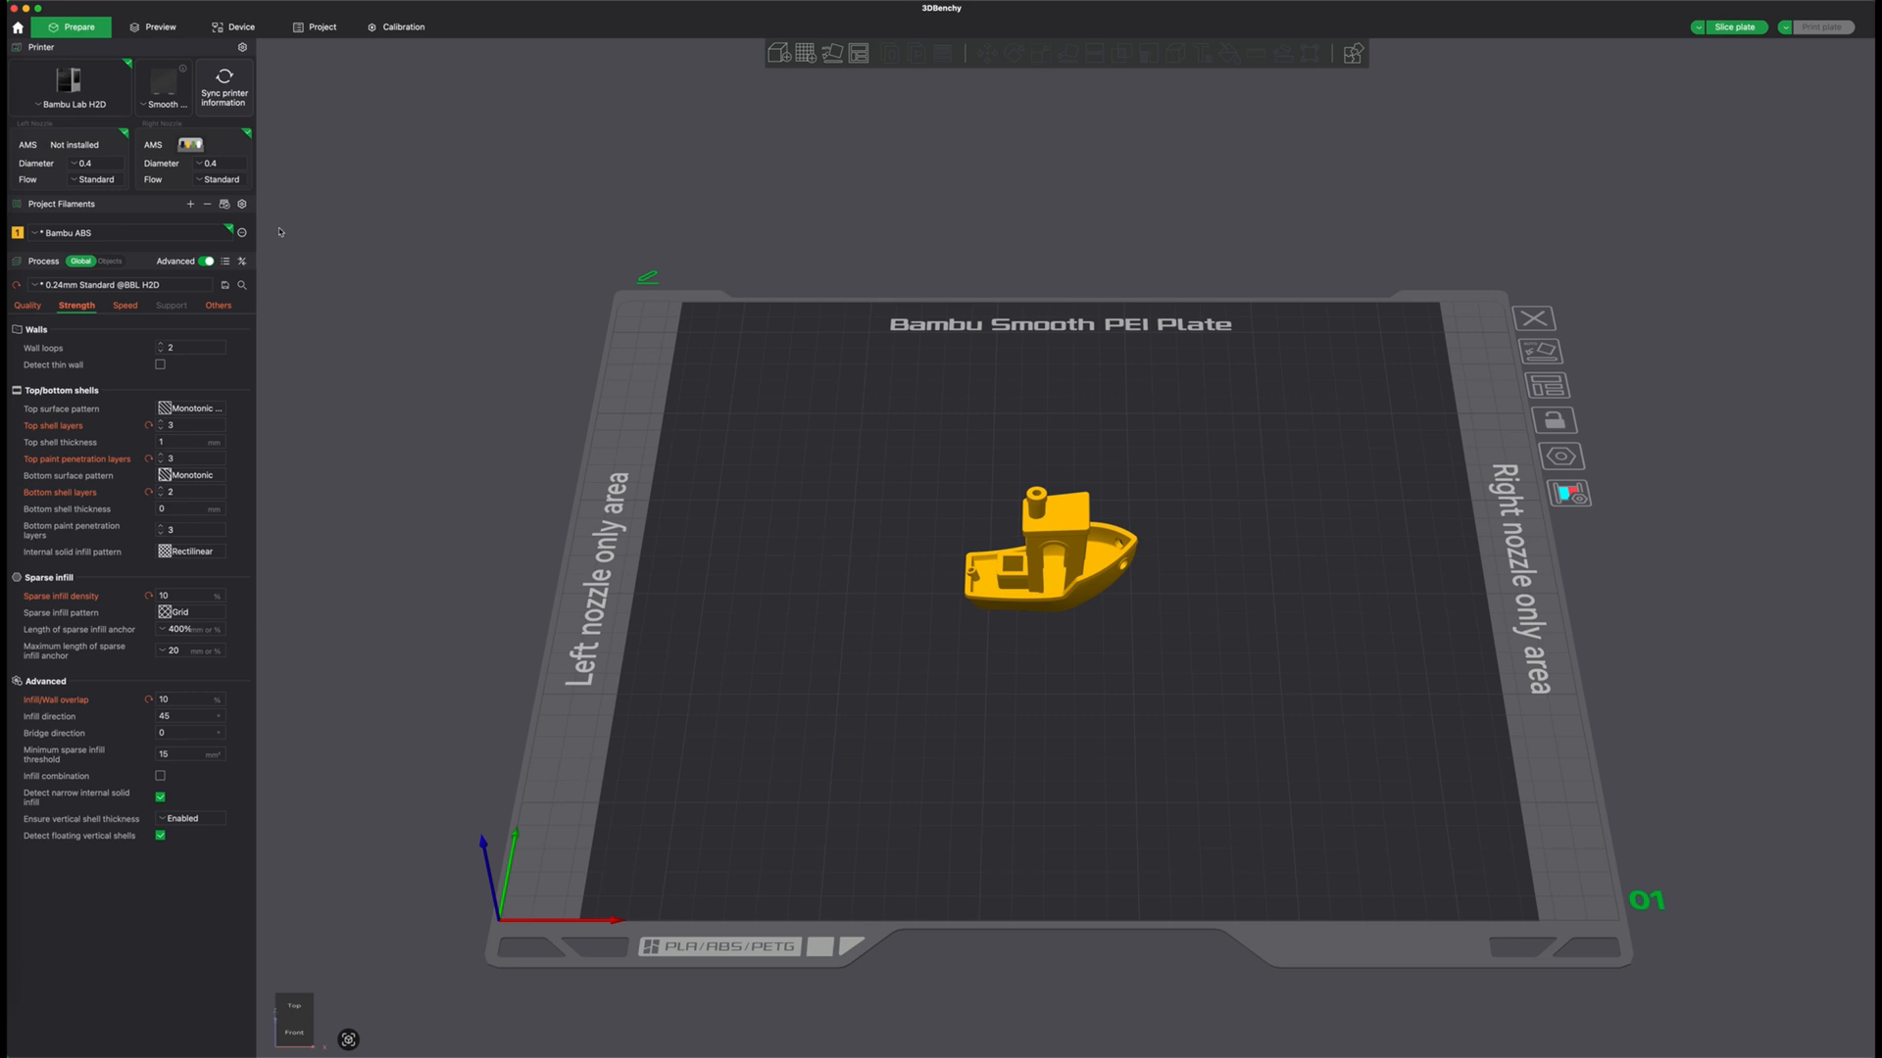
Step: Show the Speed tab and focus the 800 mm/s outer wall speed field
left_click(123, 305)
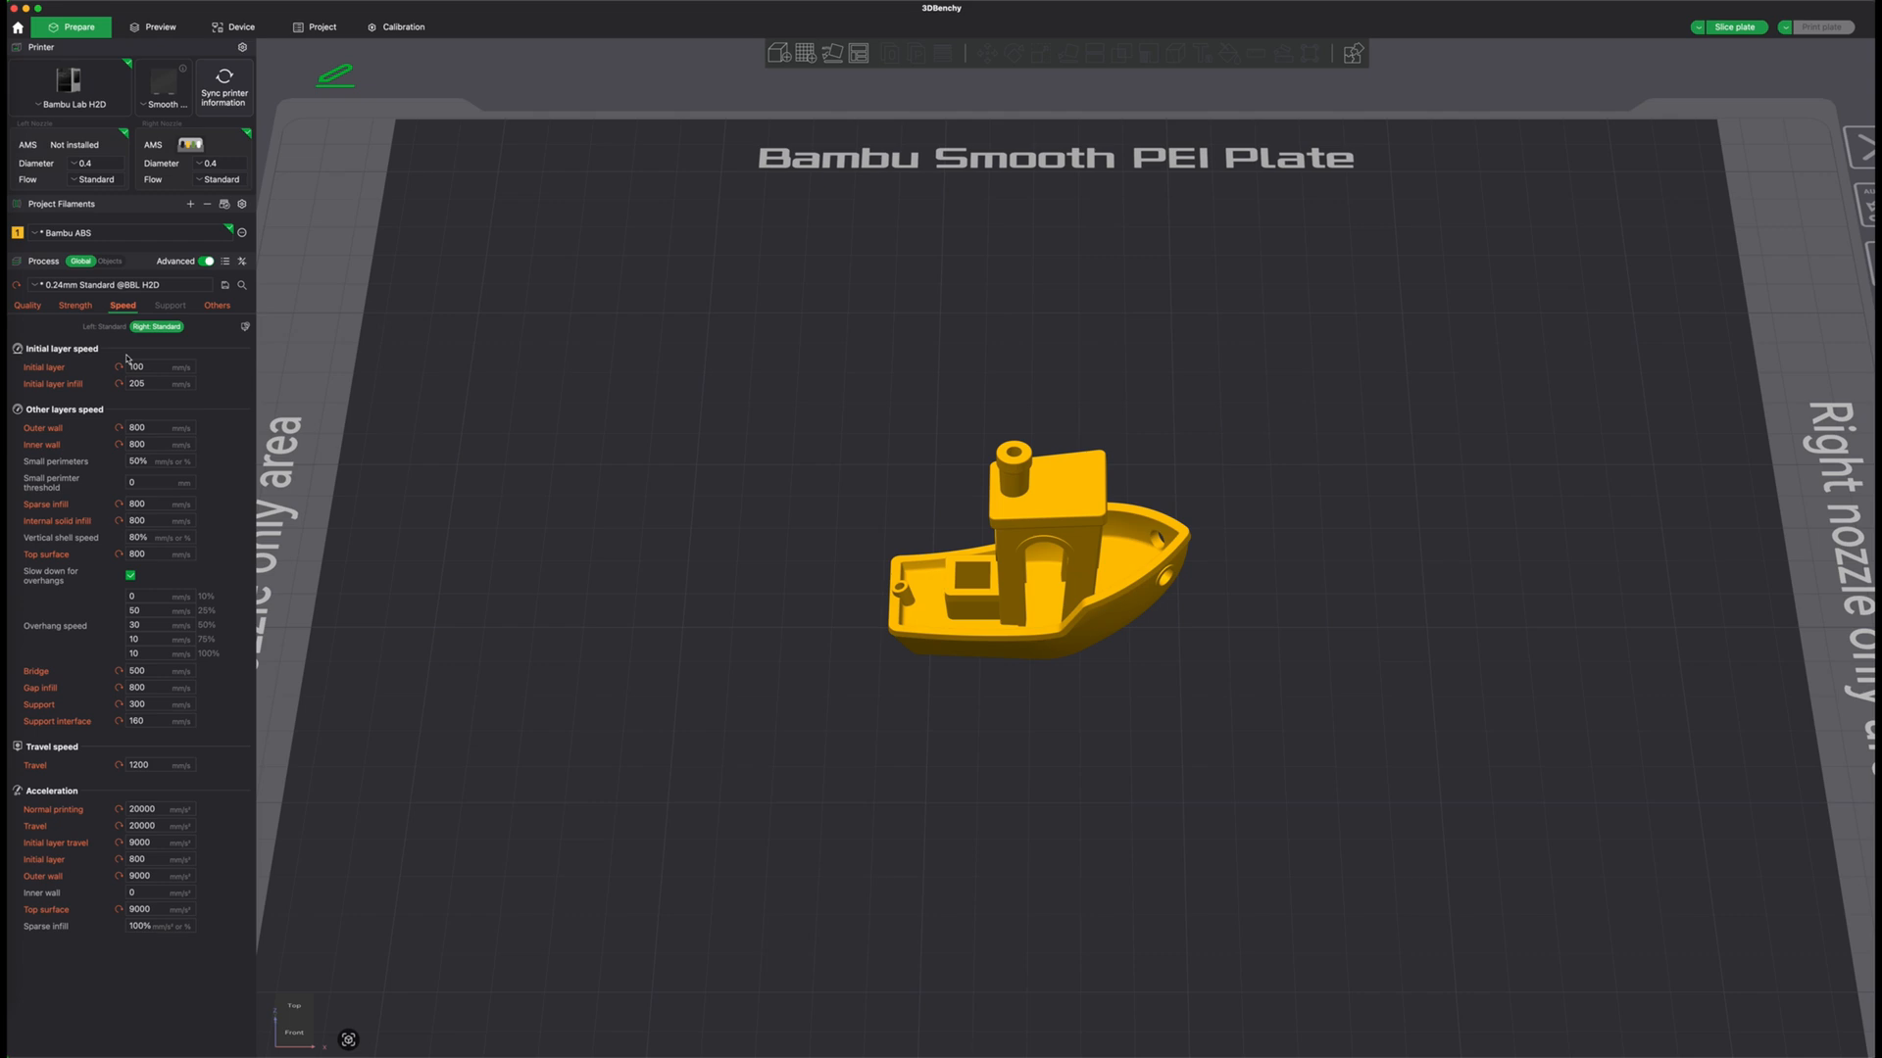
mouse_move(189, 577)
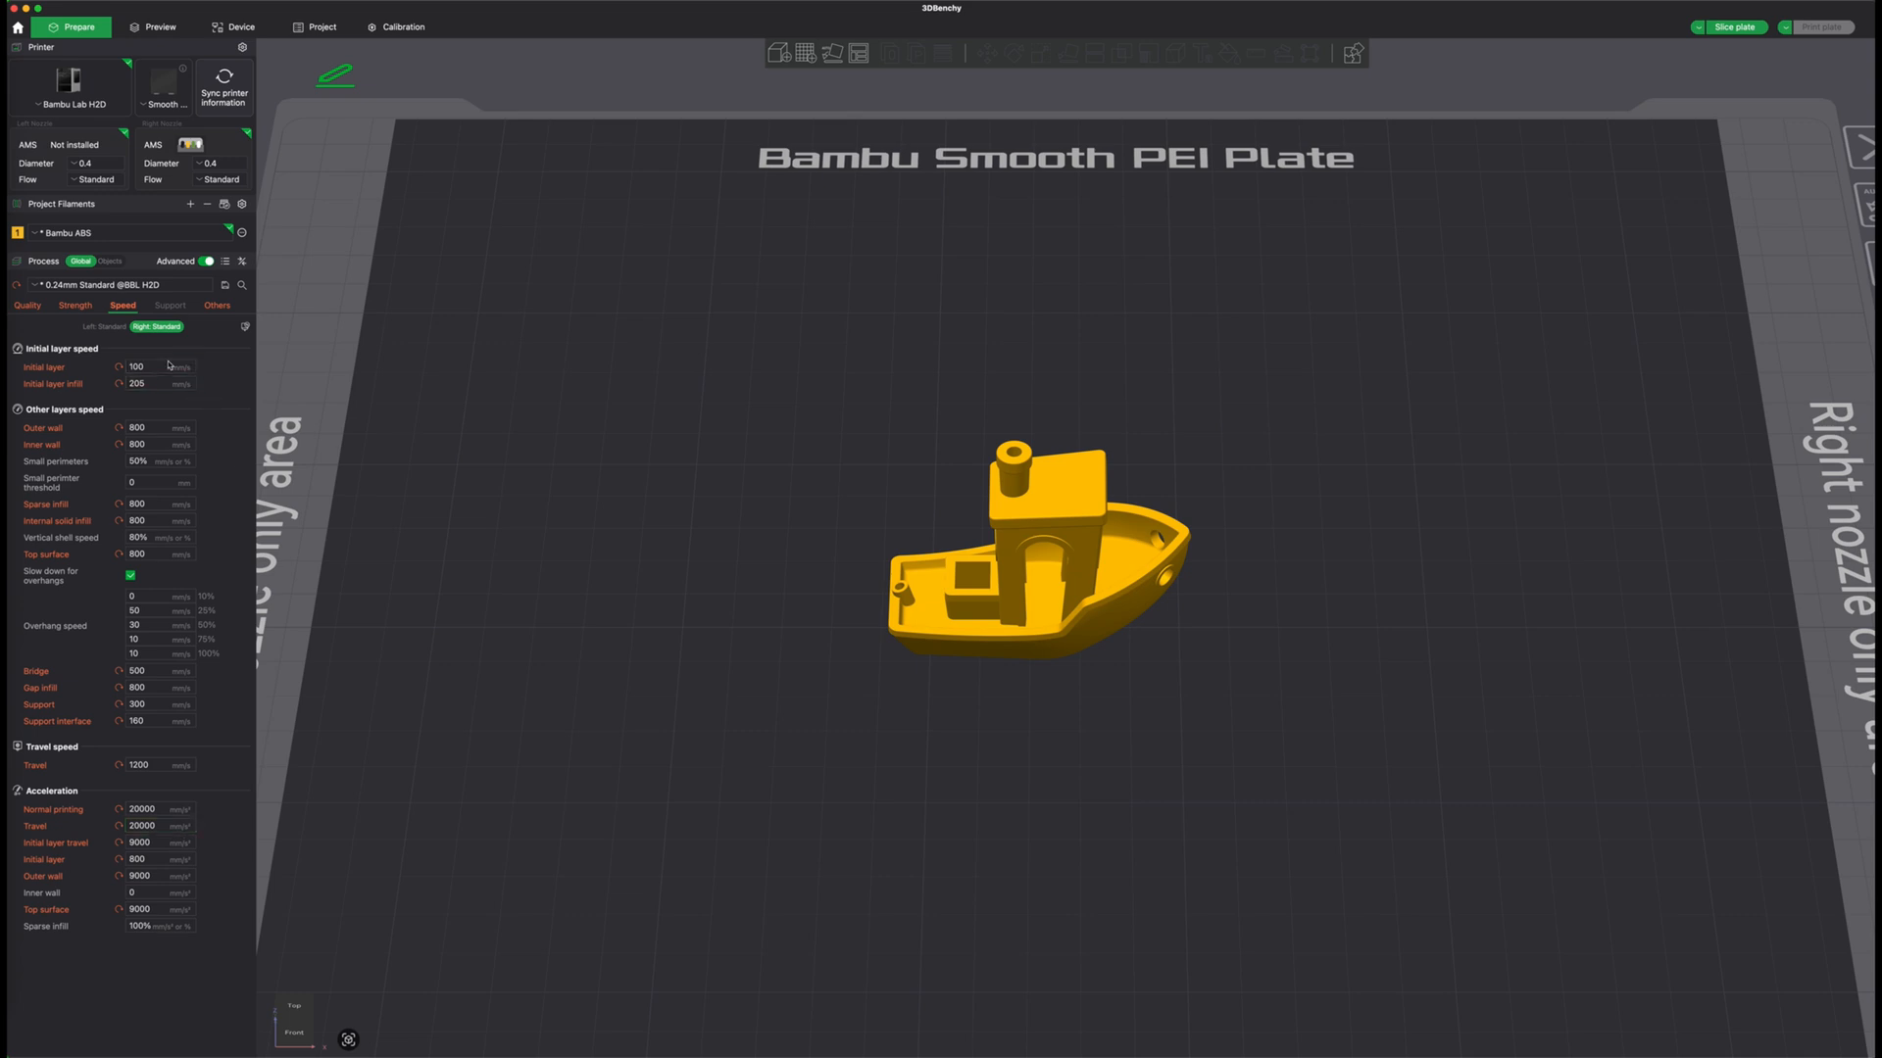
mouse_move(168, 396)
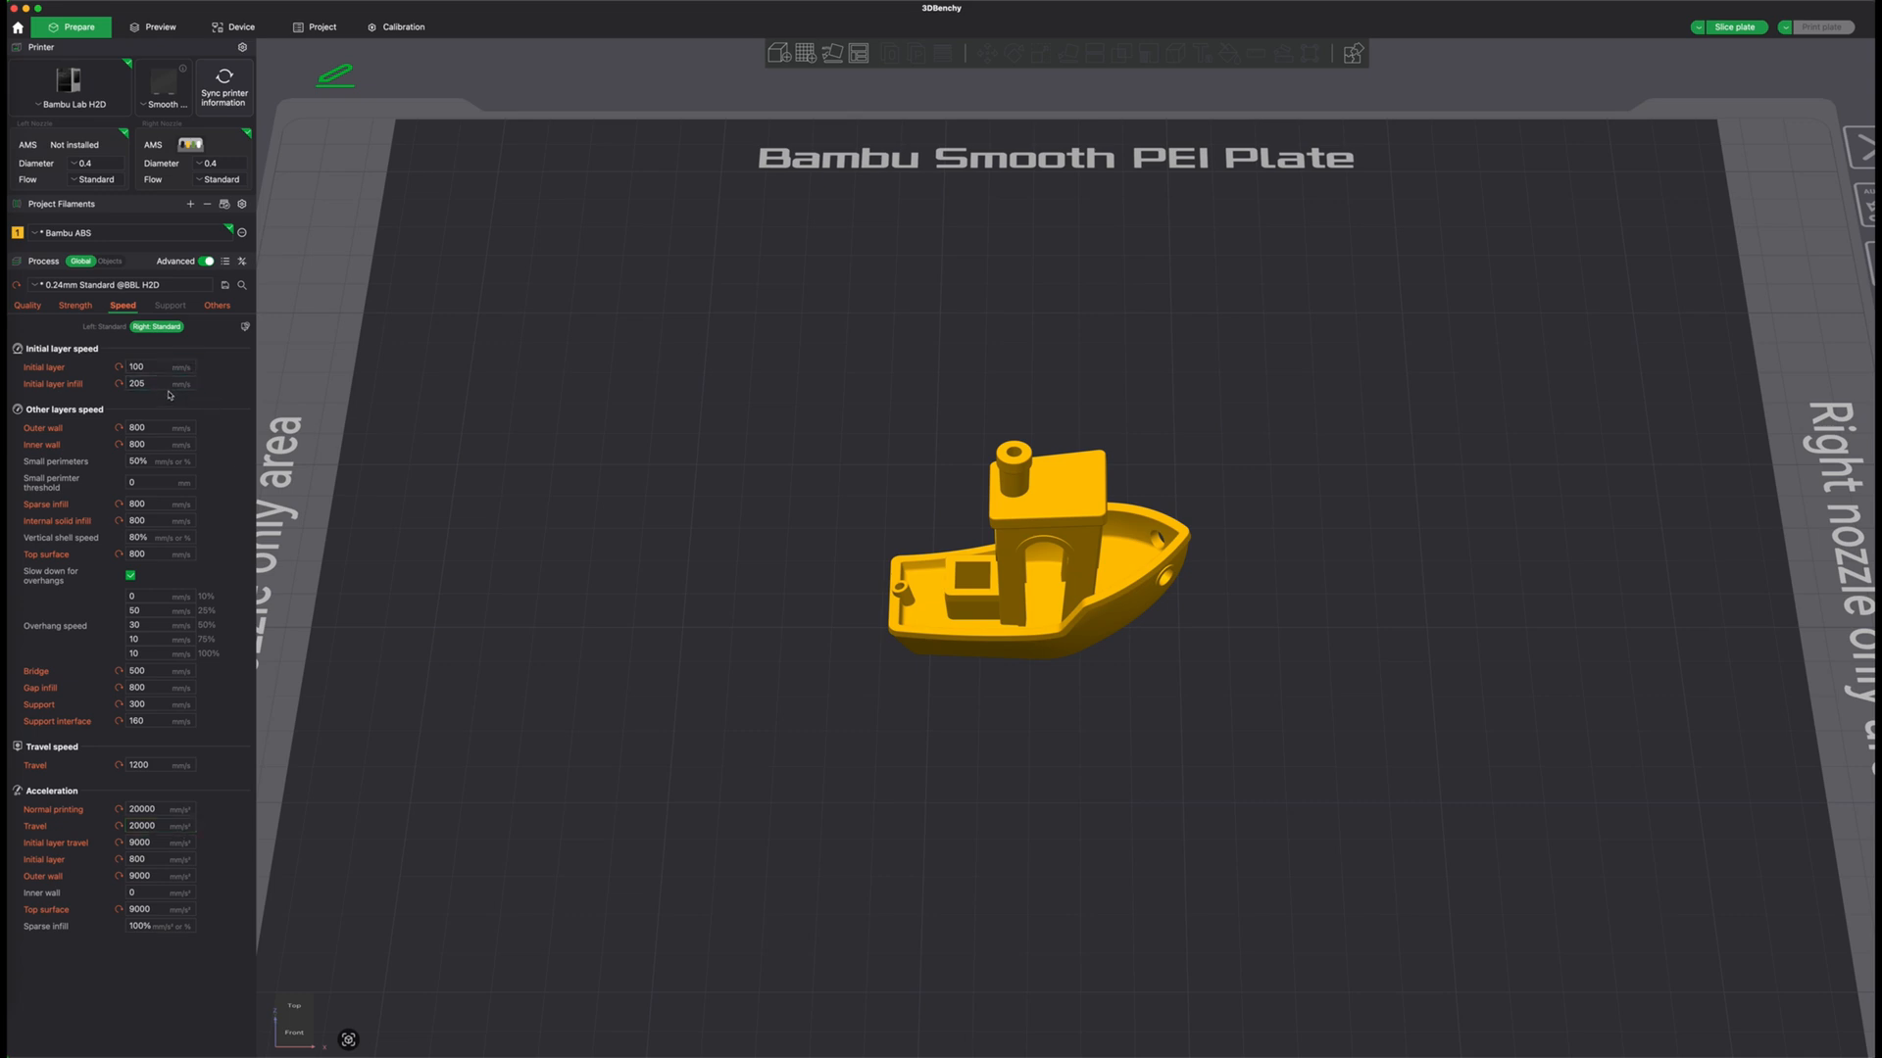
left_click(150, 428)
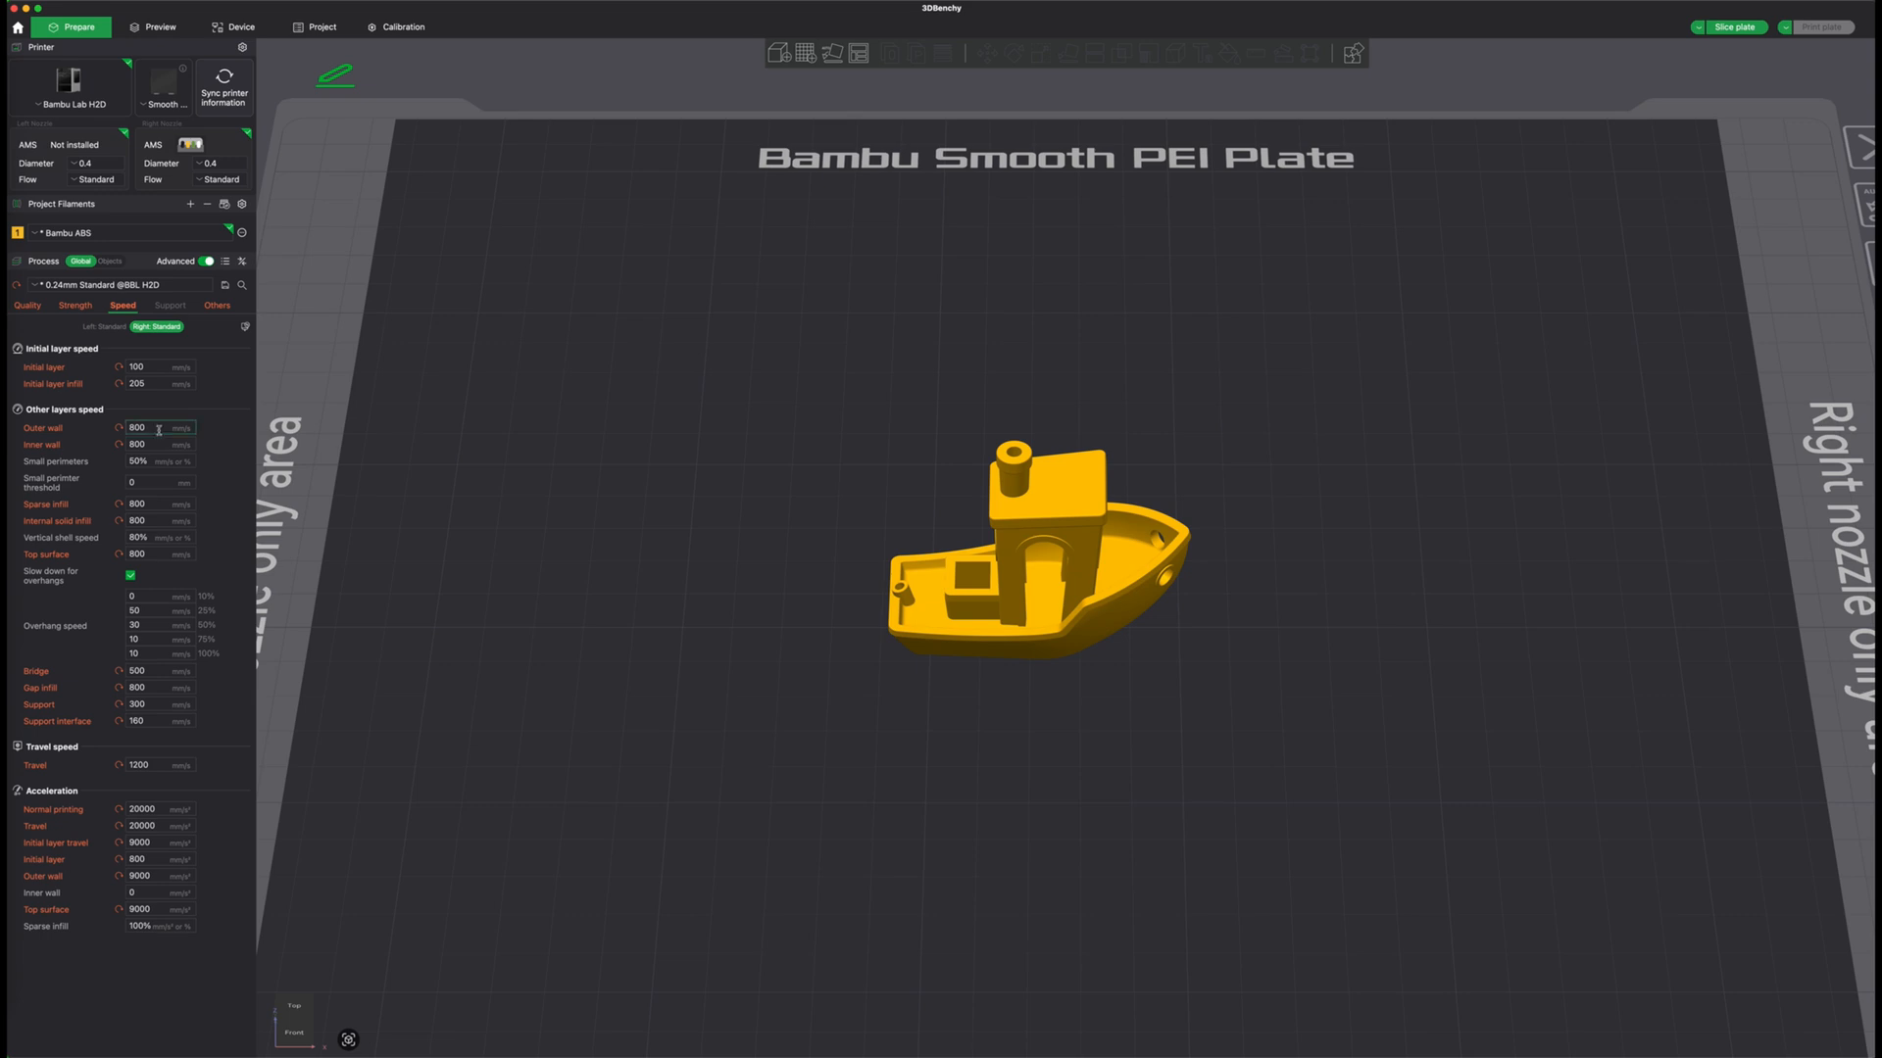
mouse_move(157, 428)
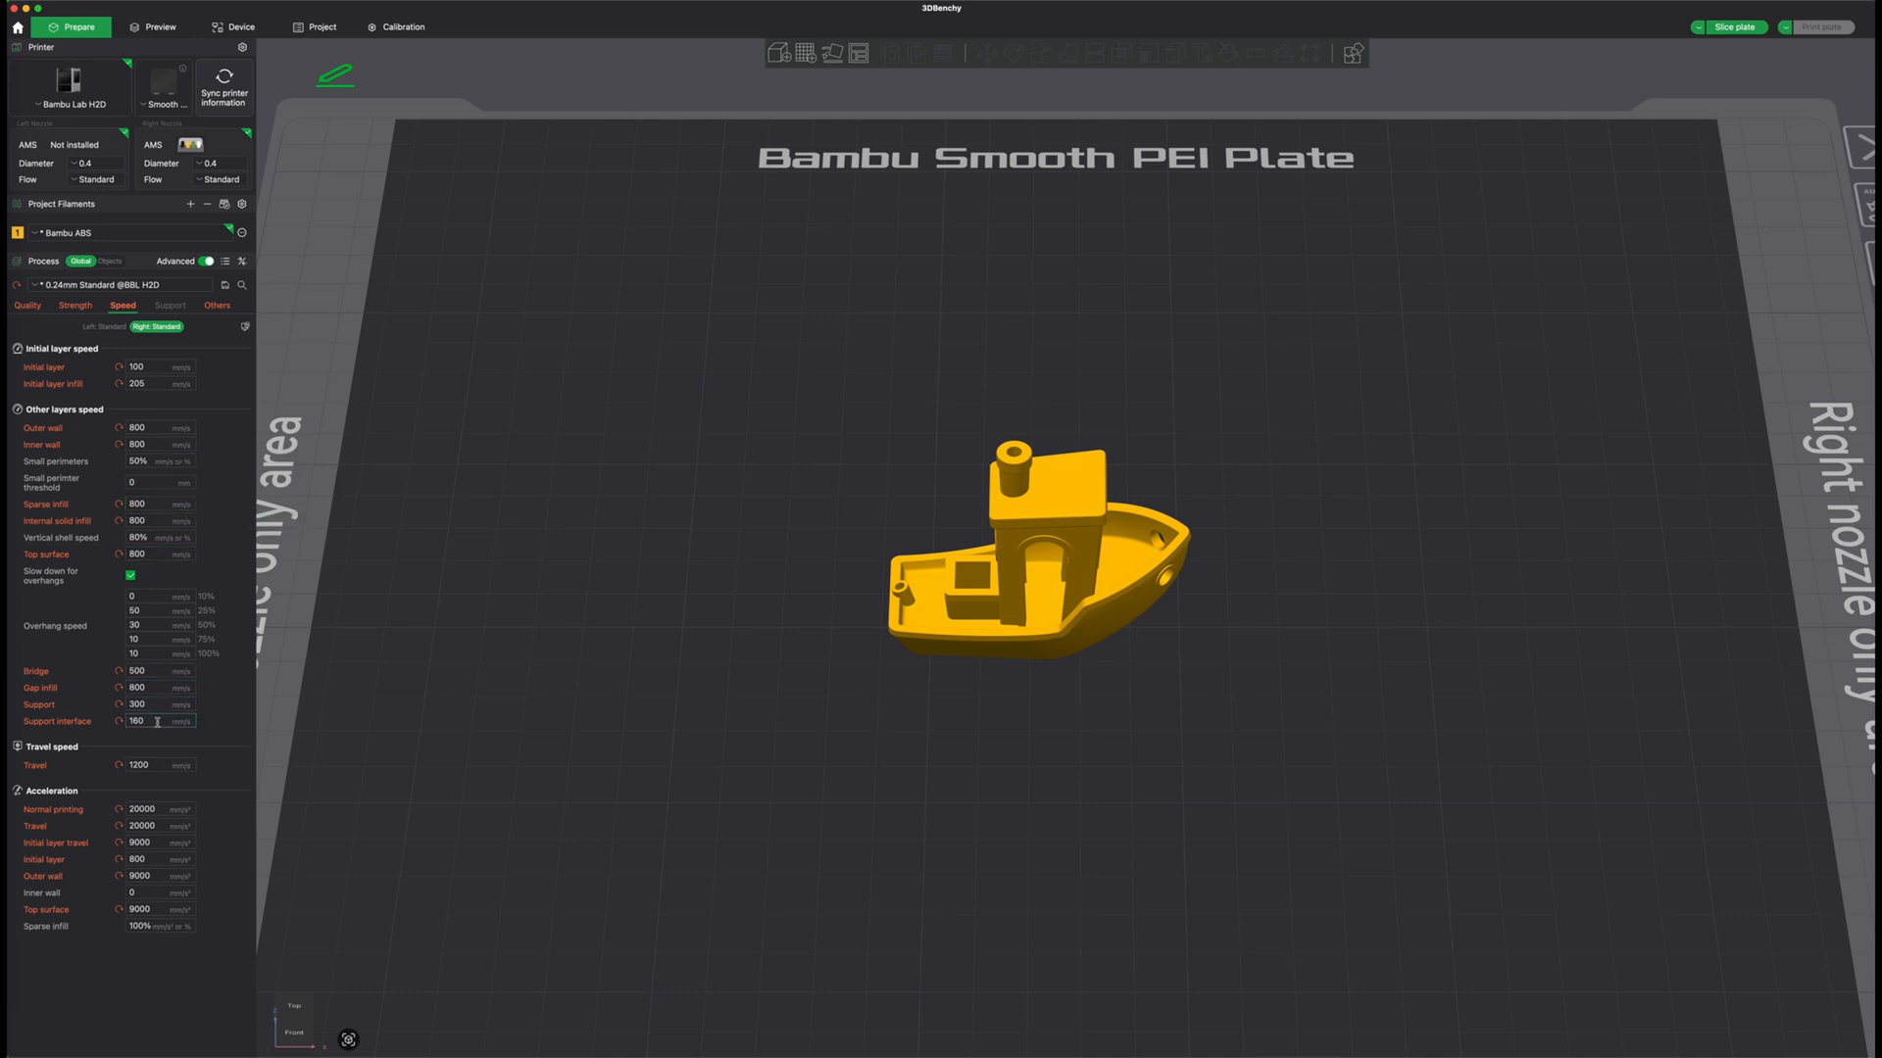
mouse_move(177, 771)
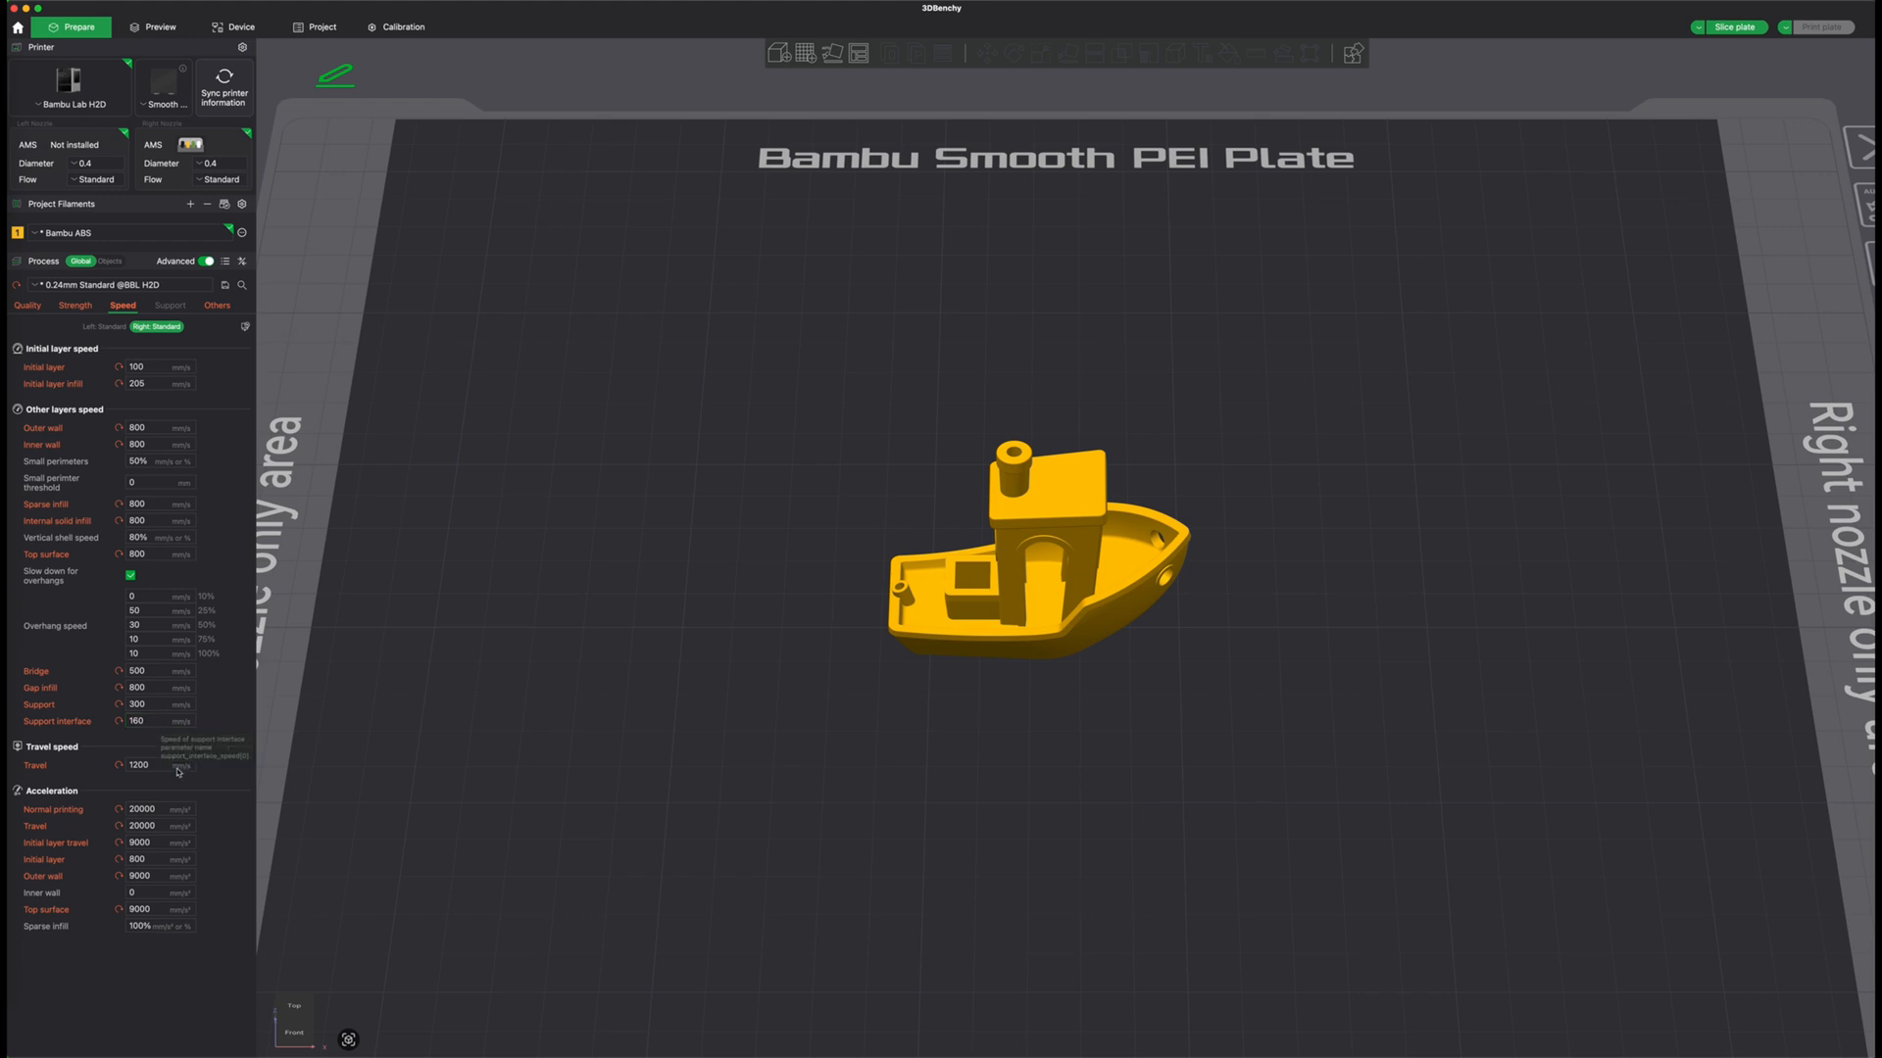
mouse_move(175, 754)
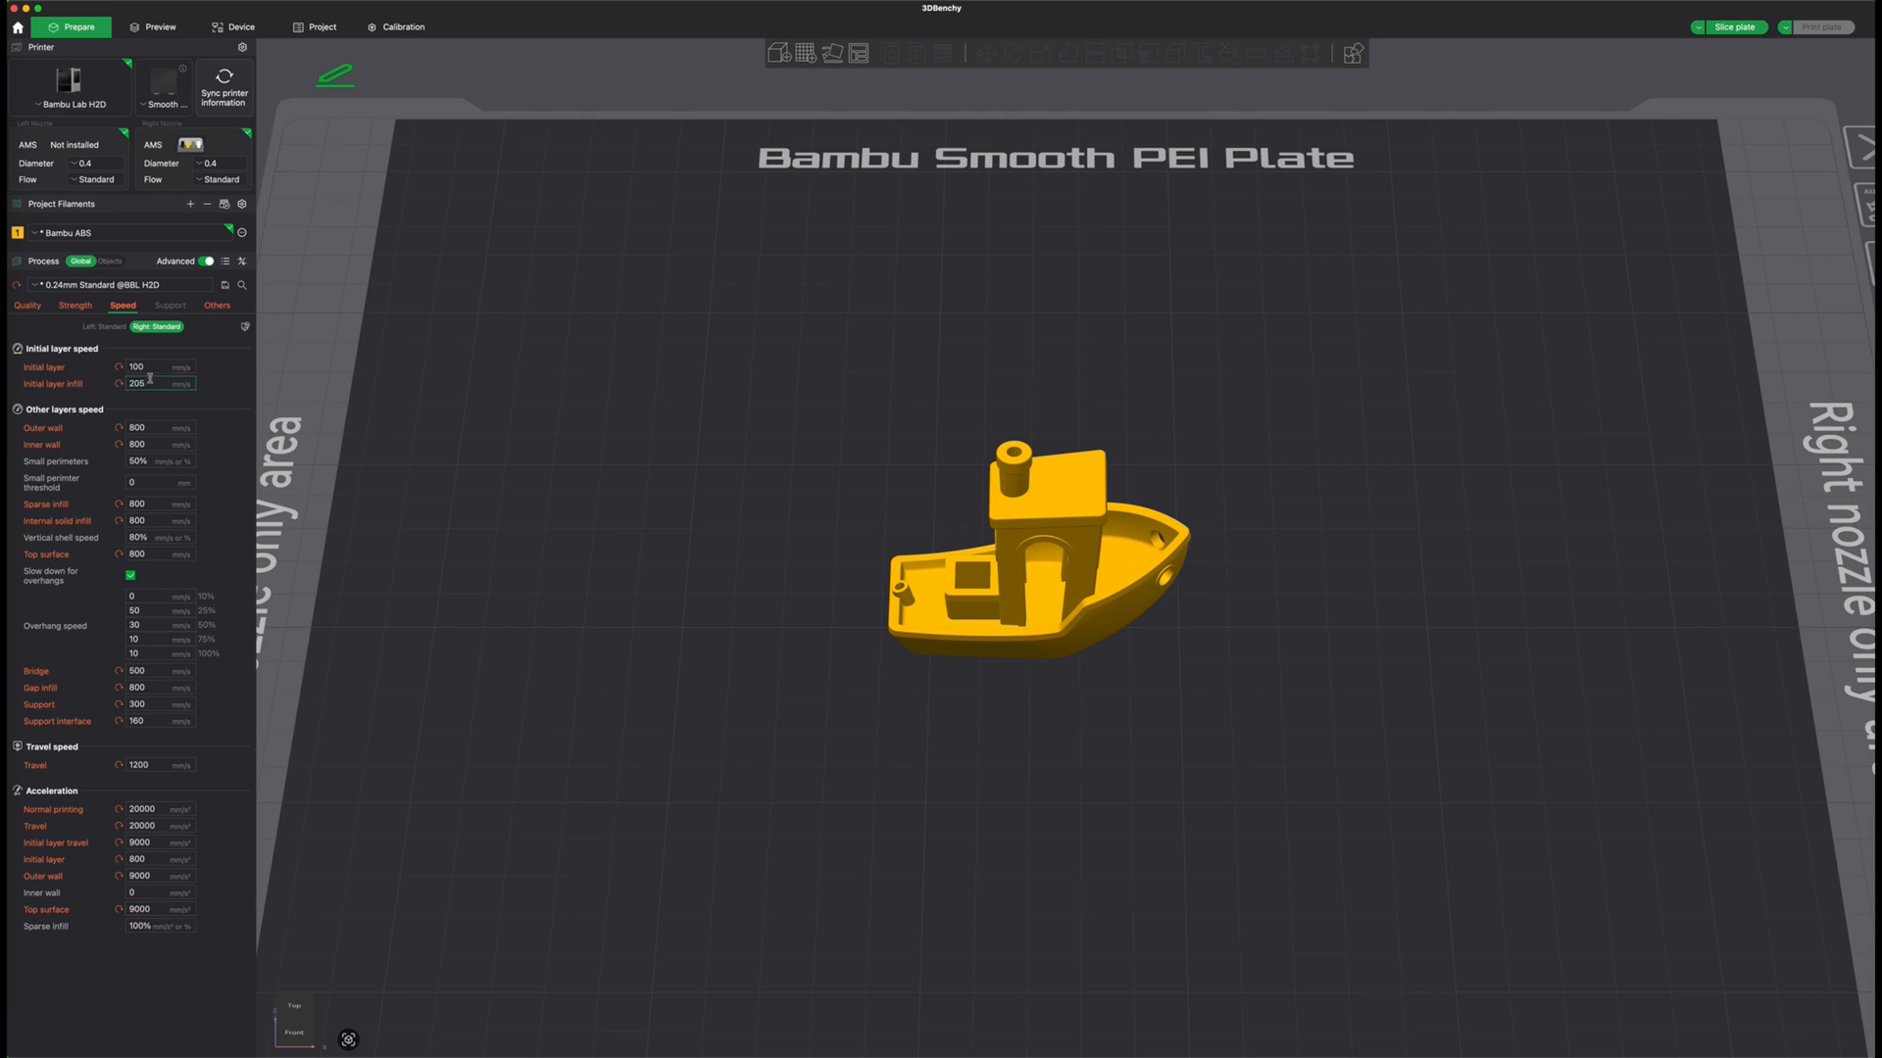
Step: Show the Others tab with the outer-only 6 mm brim and prime tower
left_click(215, 305)
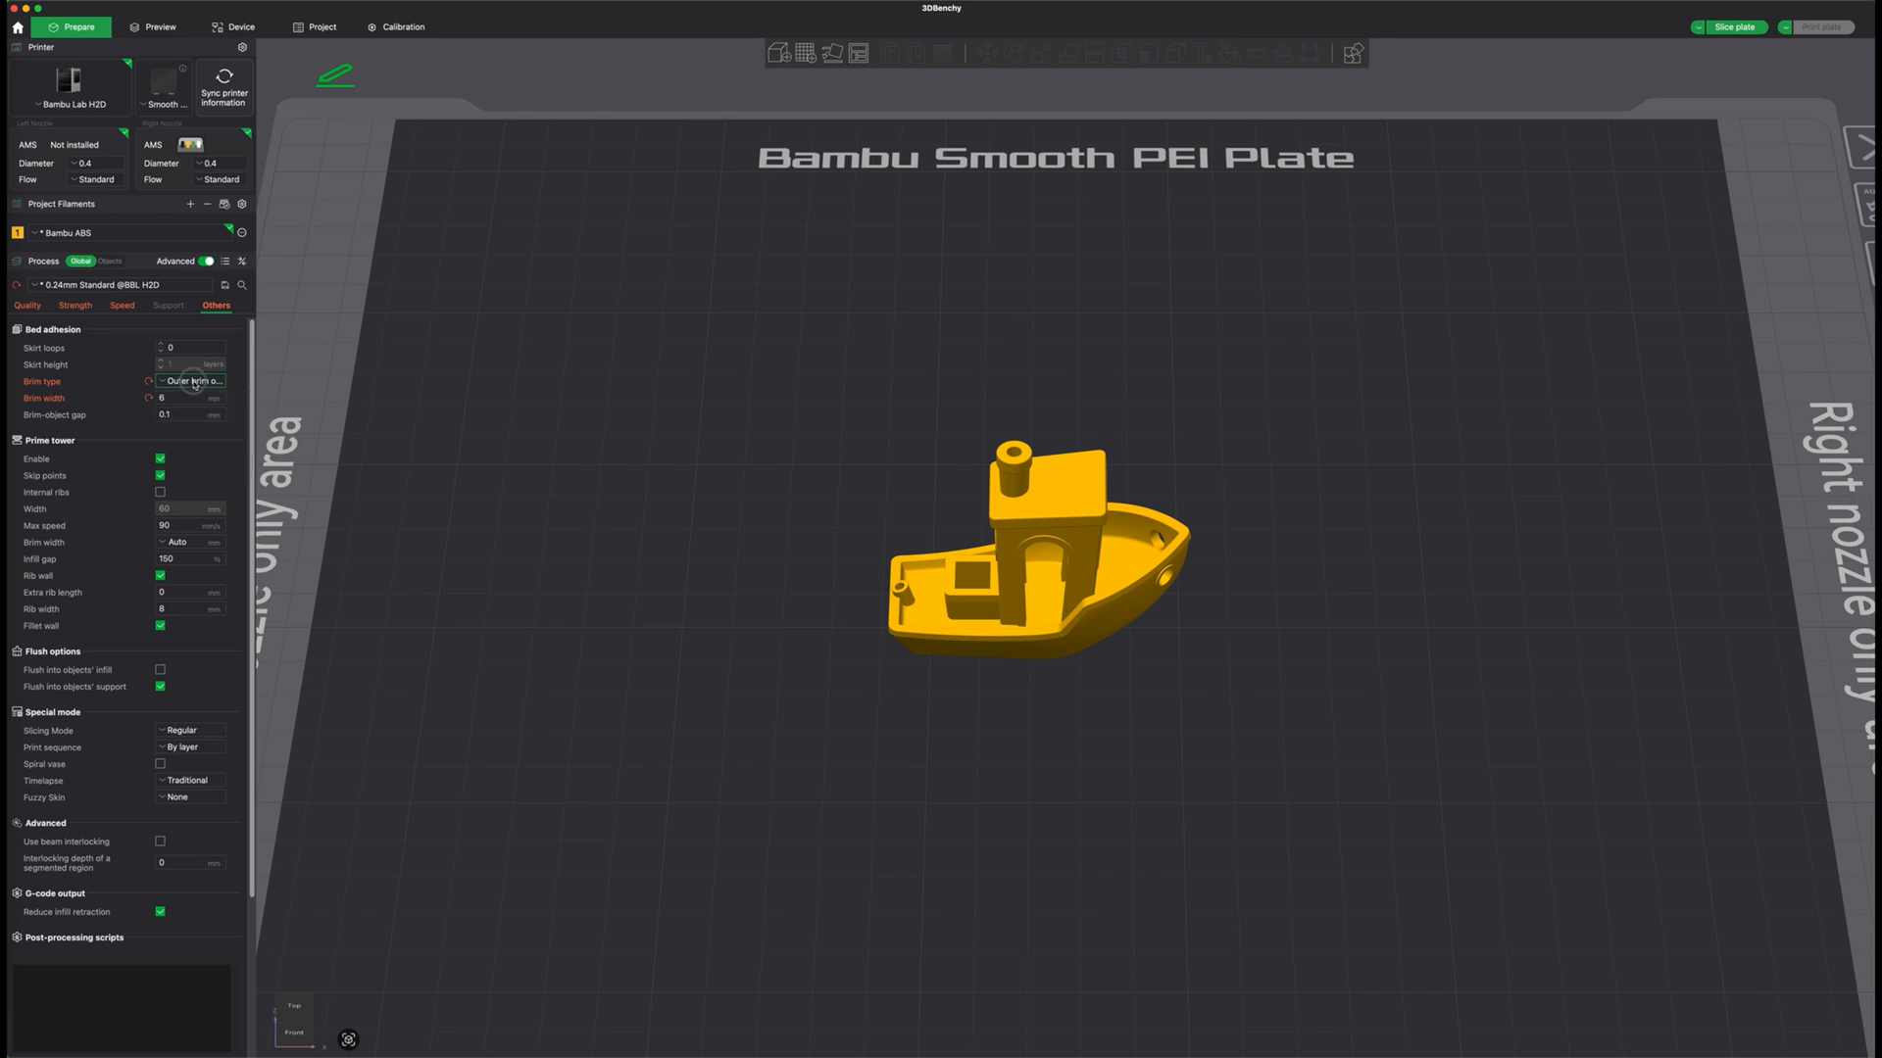
mouse_move(117, 659)
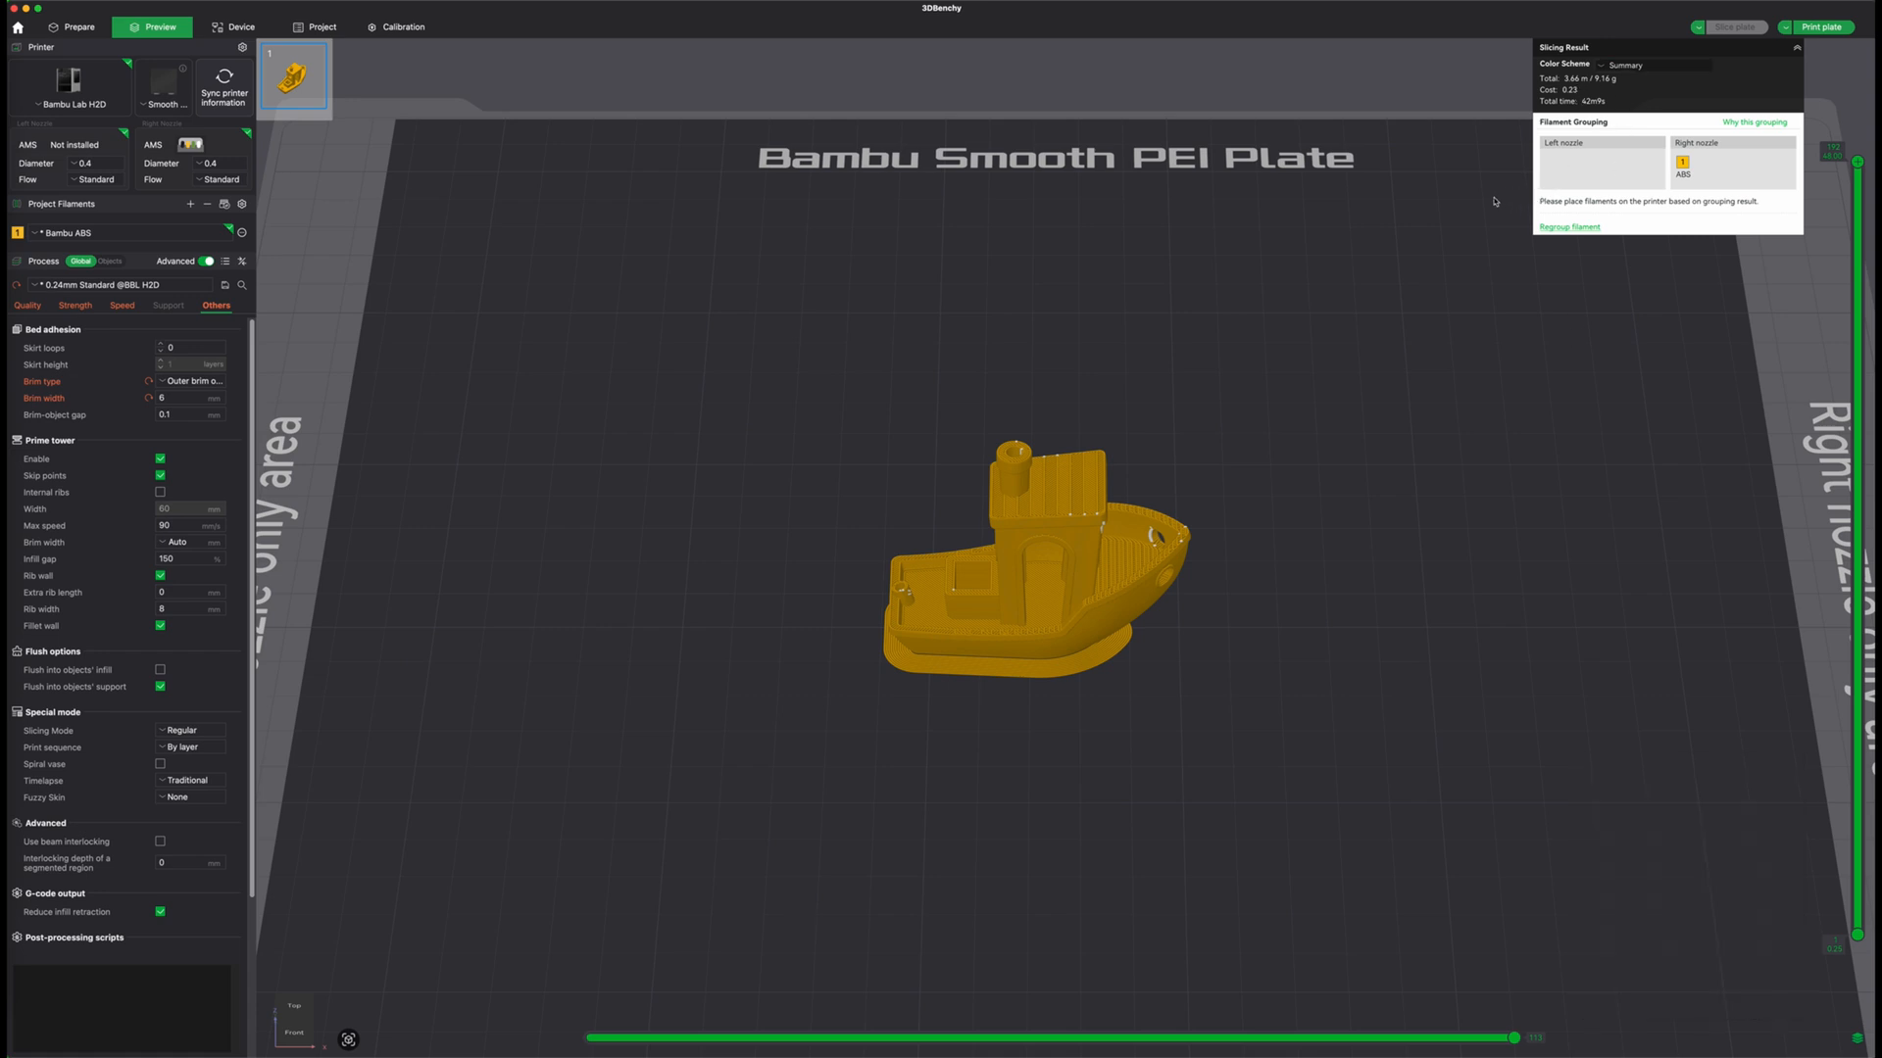
mouse_move(1435, 245)
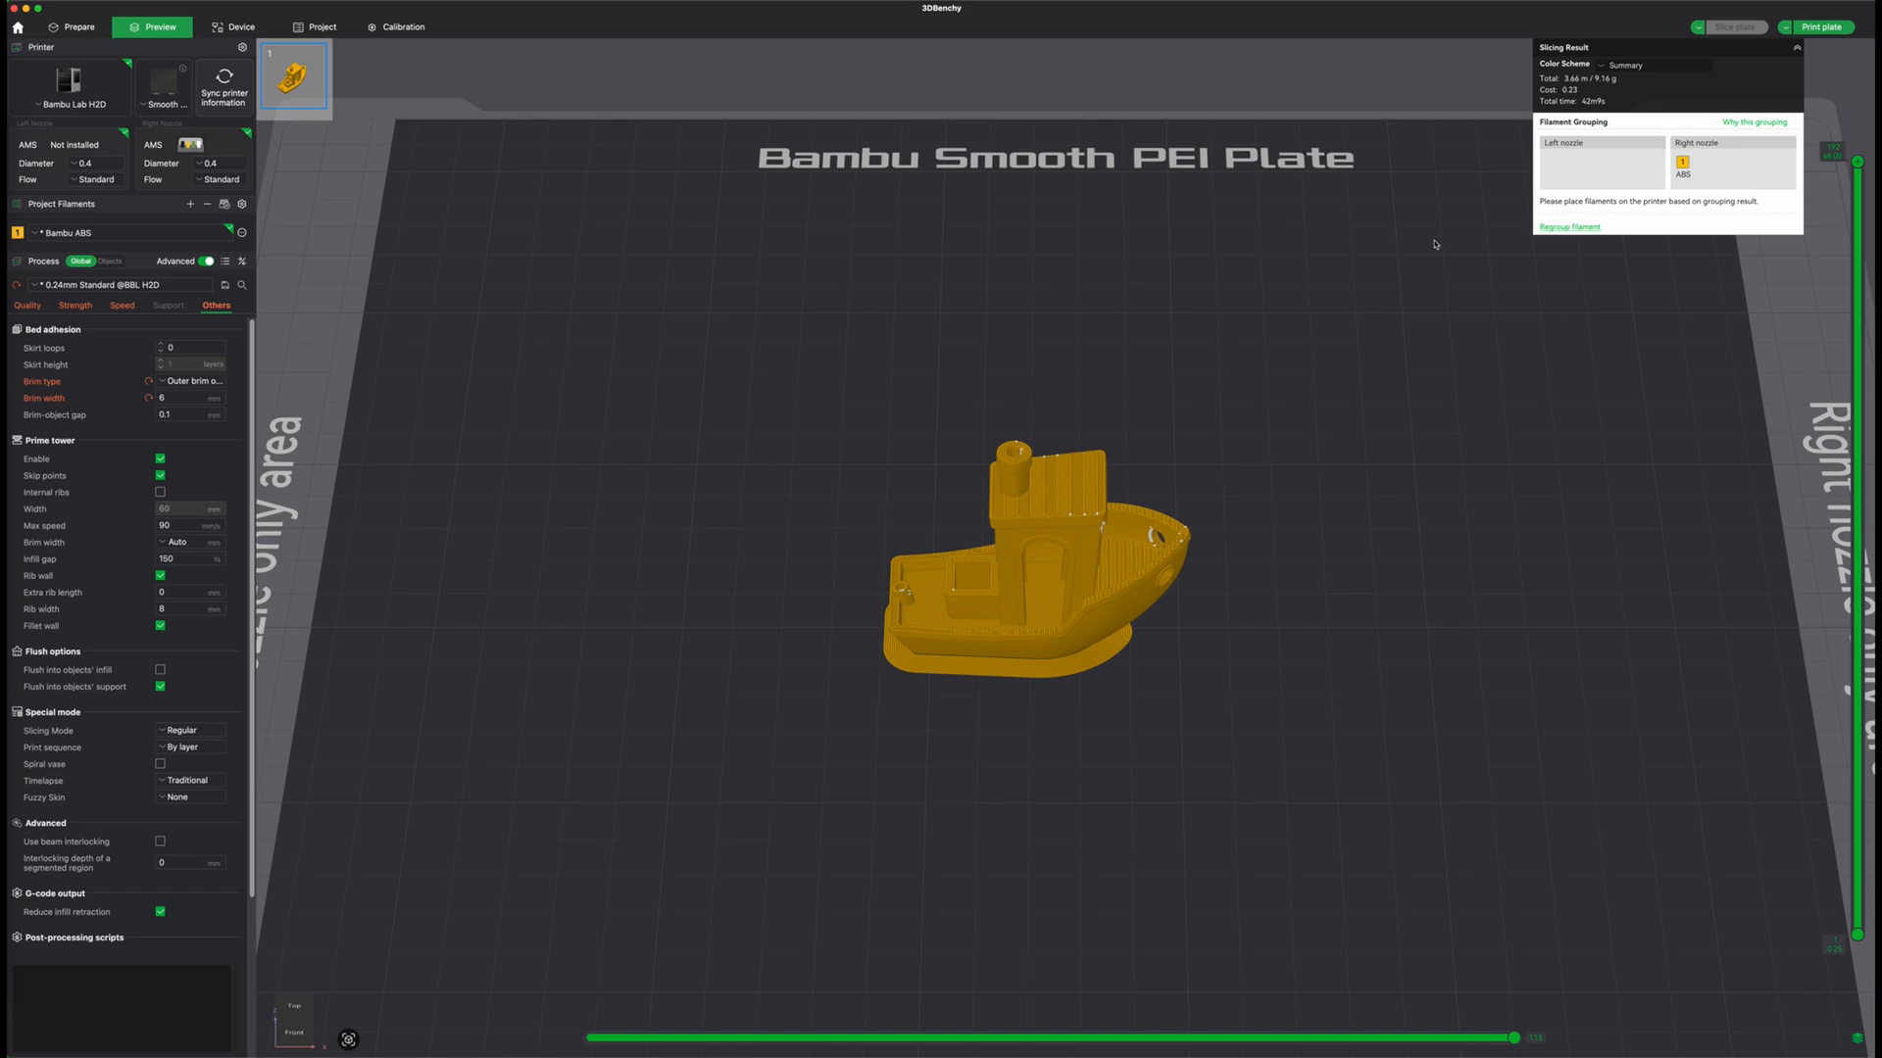